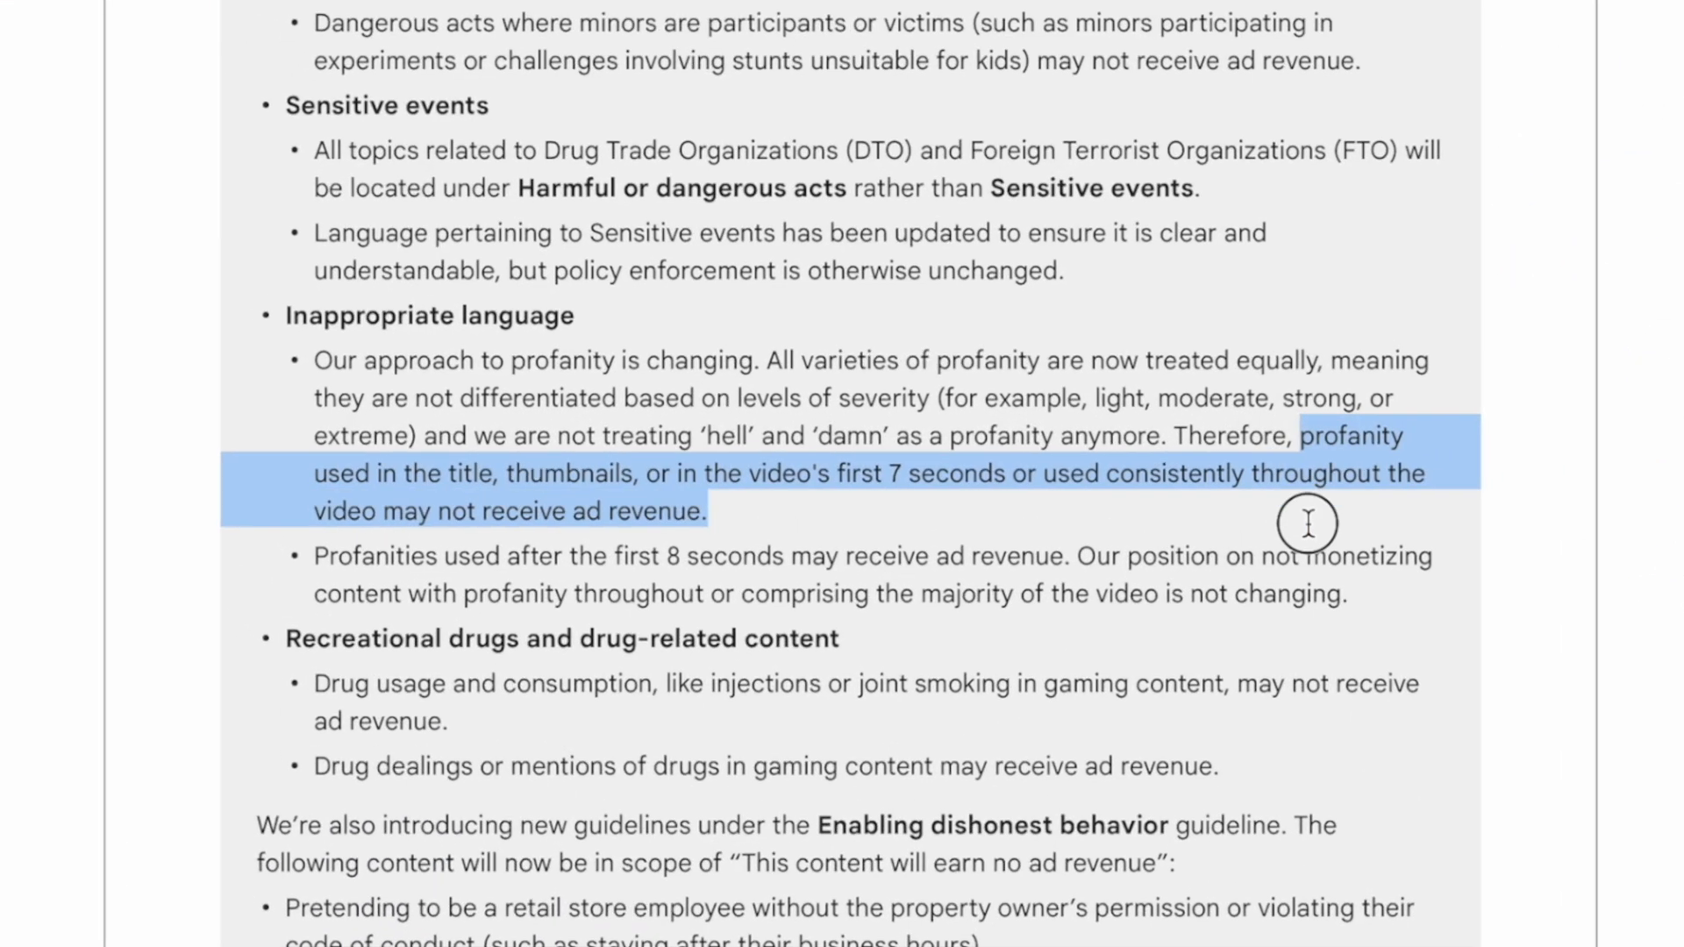
mouse_move(1307, 524)
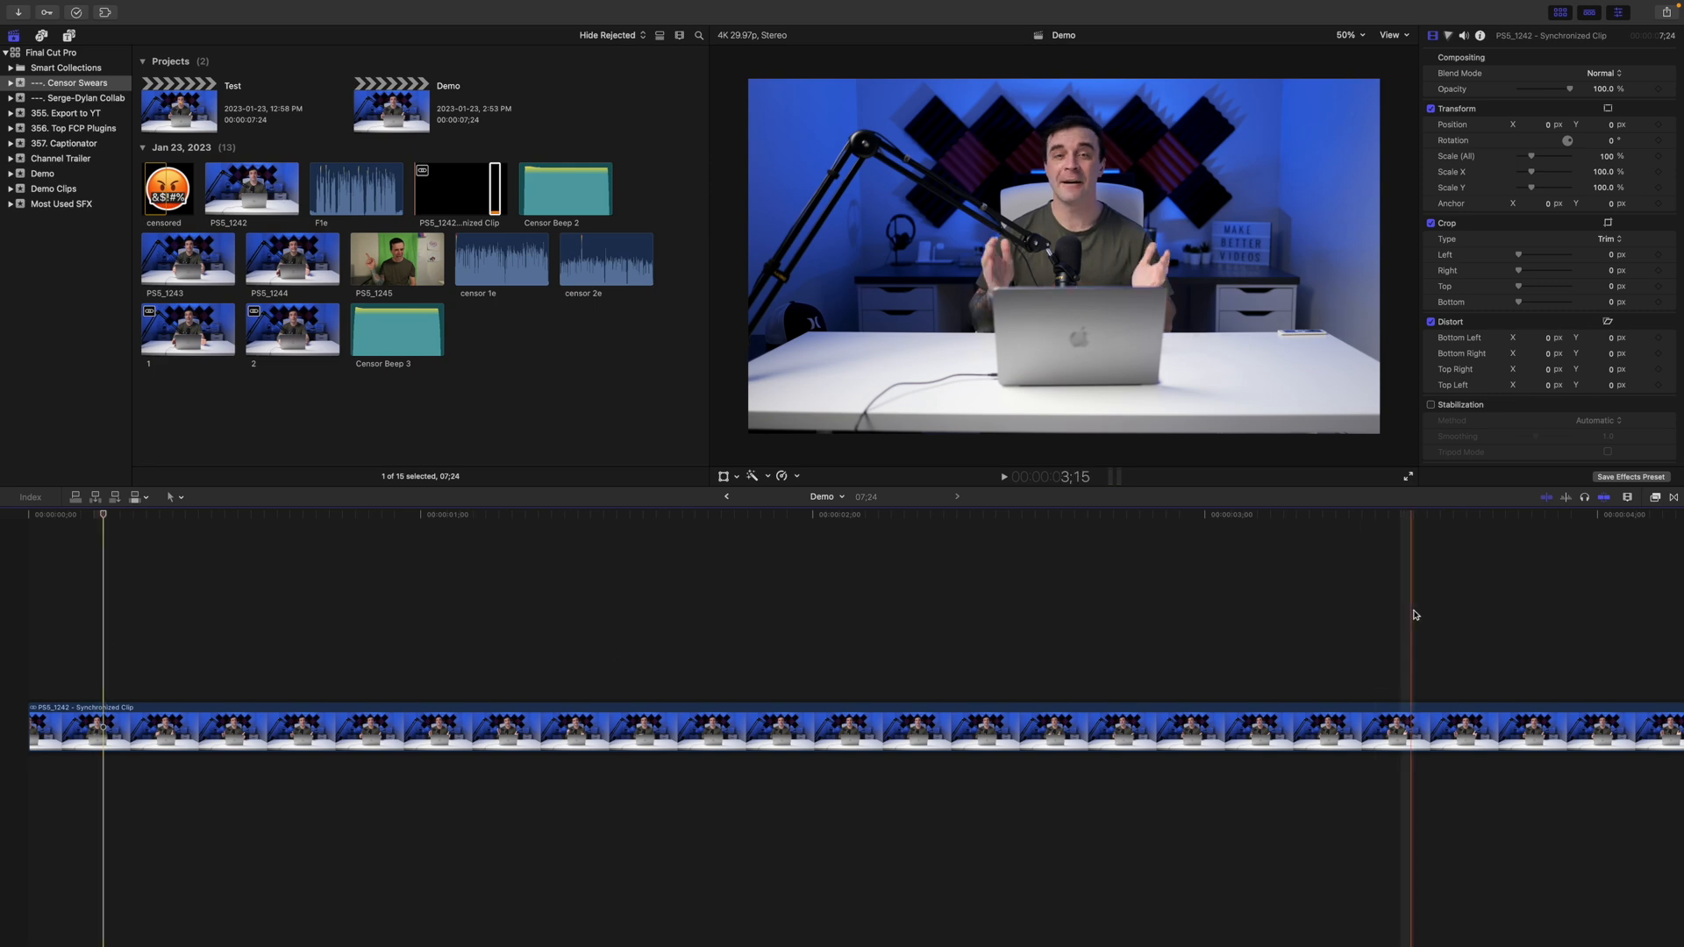
Display the Demo clip as a waveform-only and park the playhead at the first swear
click(1628, 496)
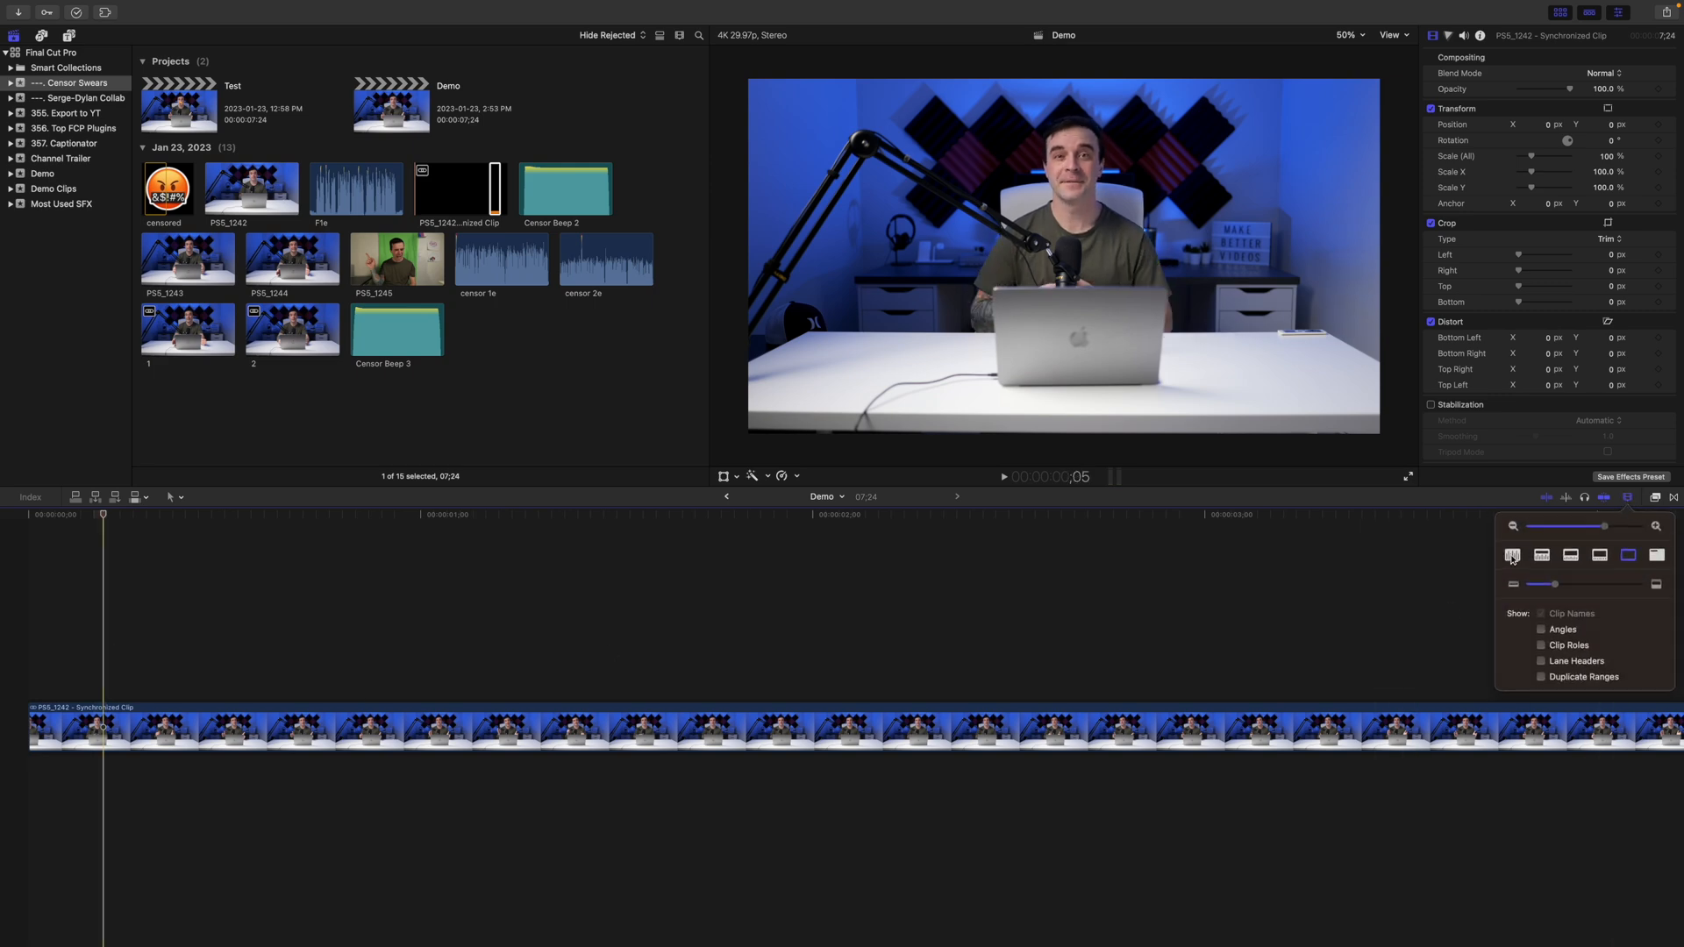
click(1511, 556)
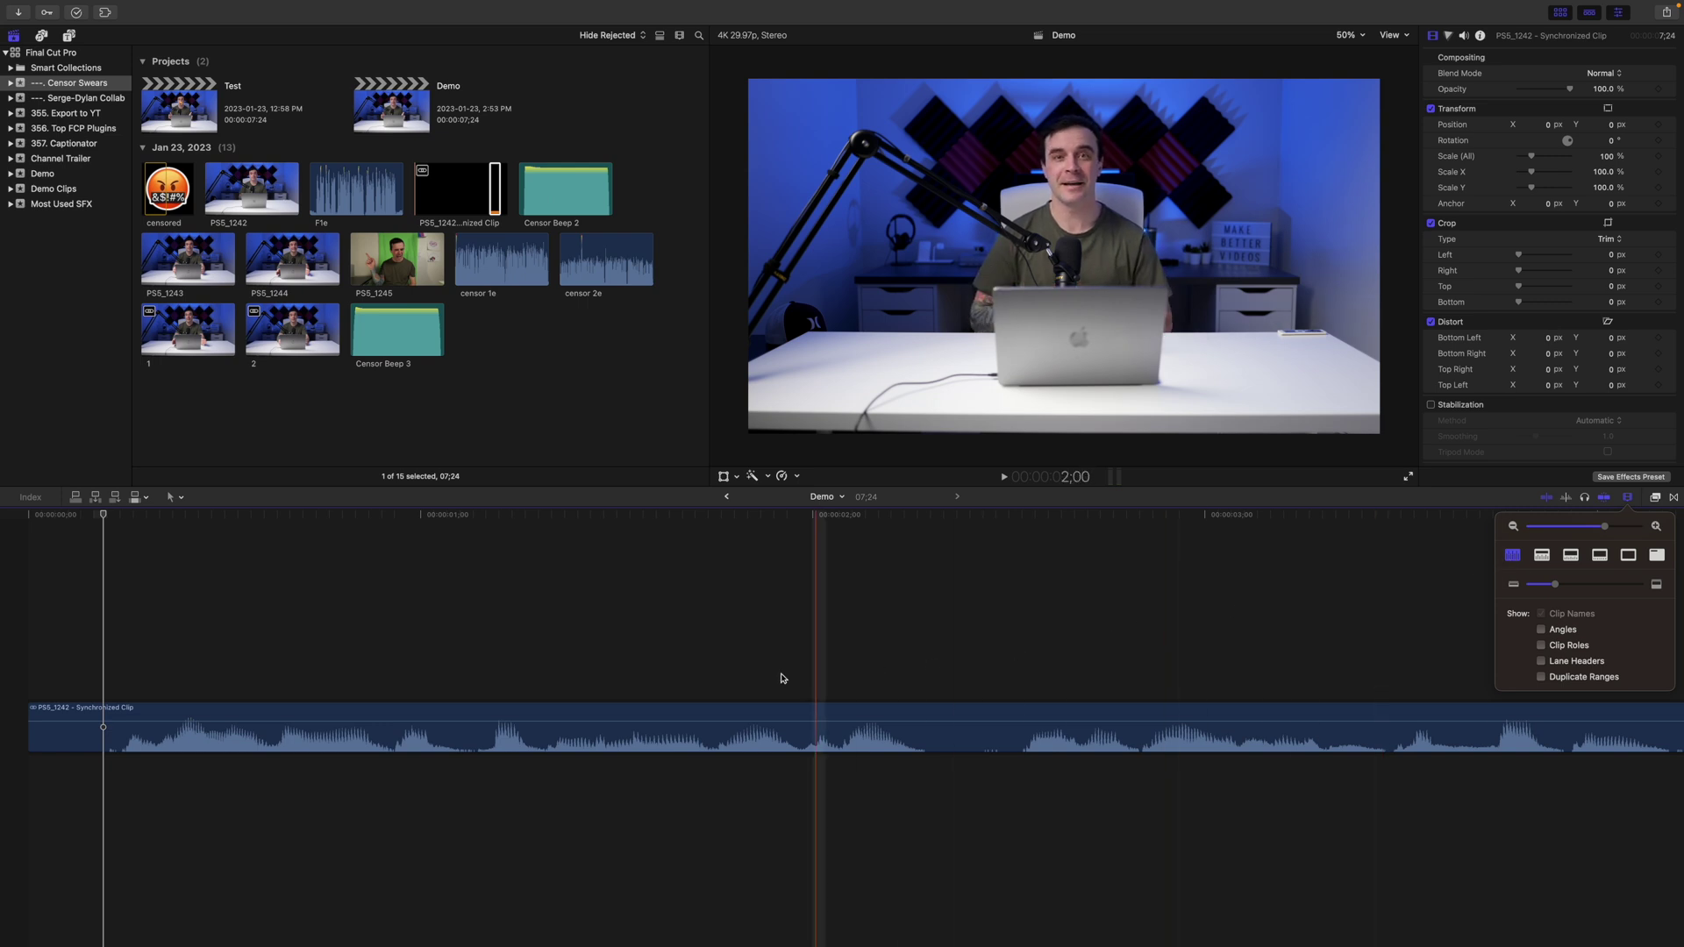
click(470, 718)
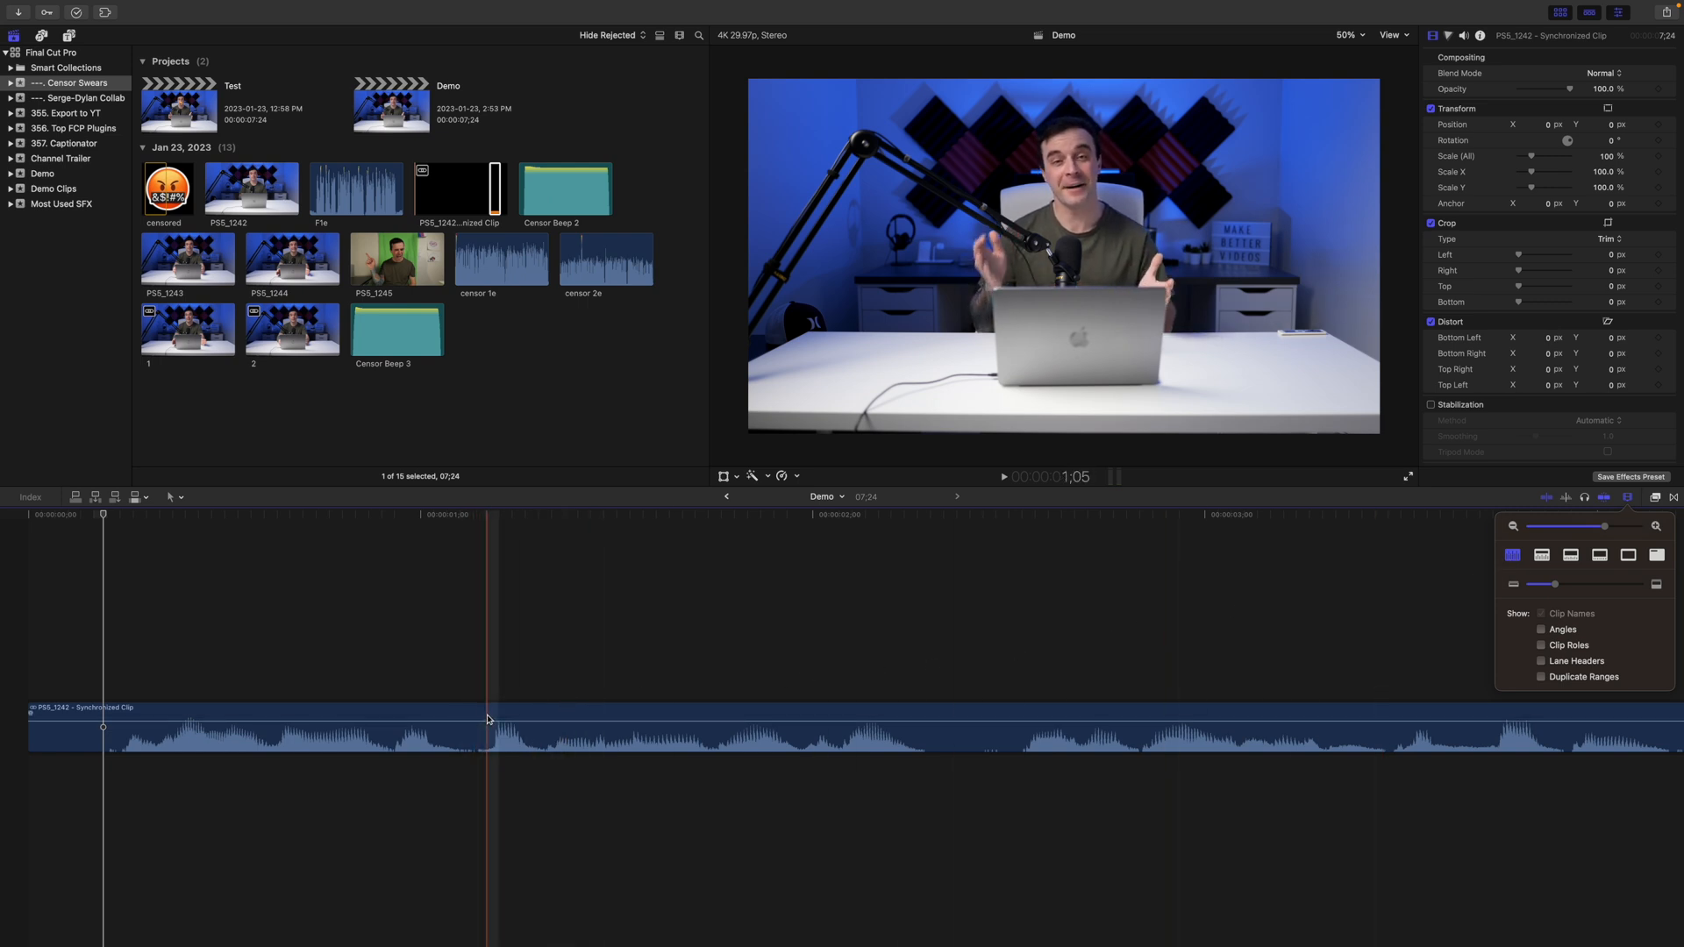
click(486, 719)
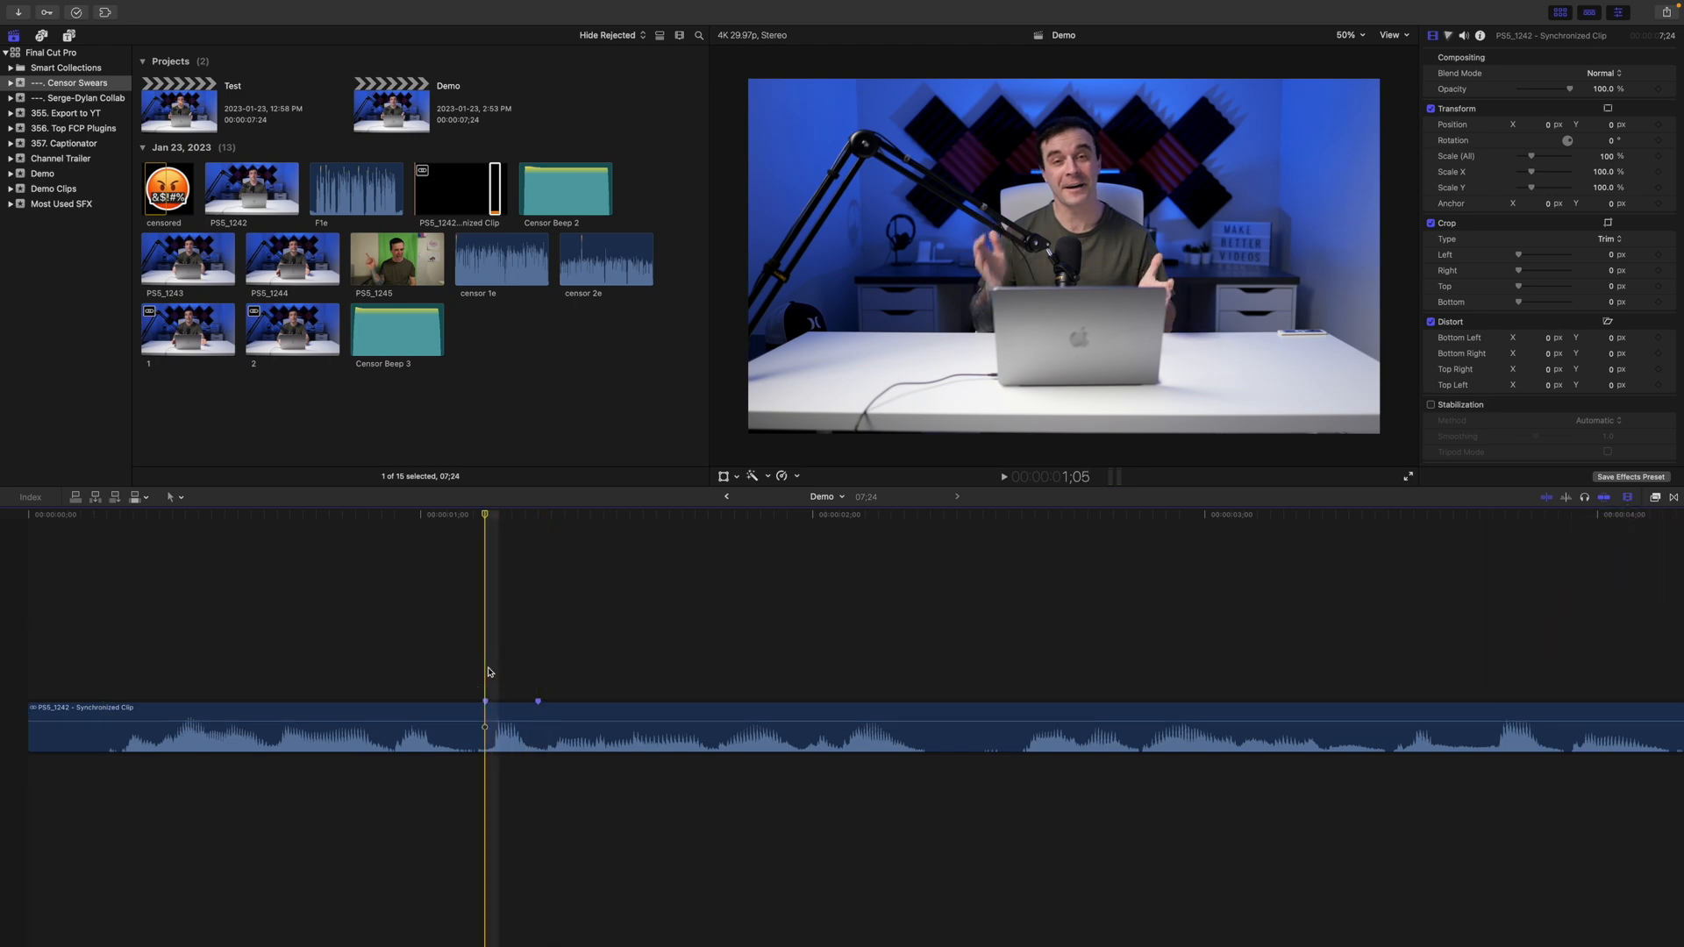
Search Sound Effects for 'beep' and place Censor Beep 1 under the first swear
click(84, 72)
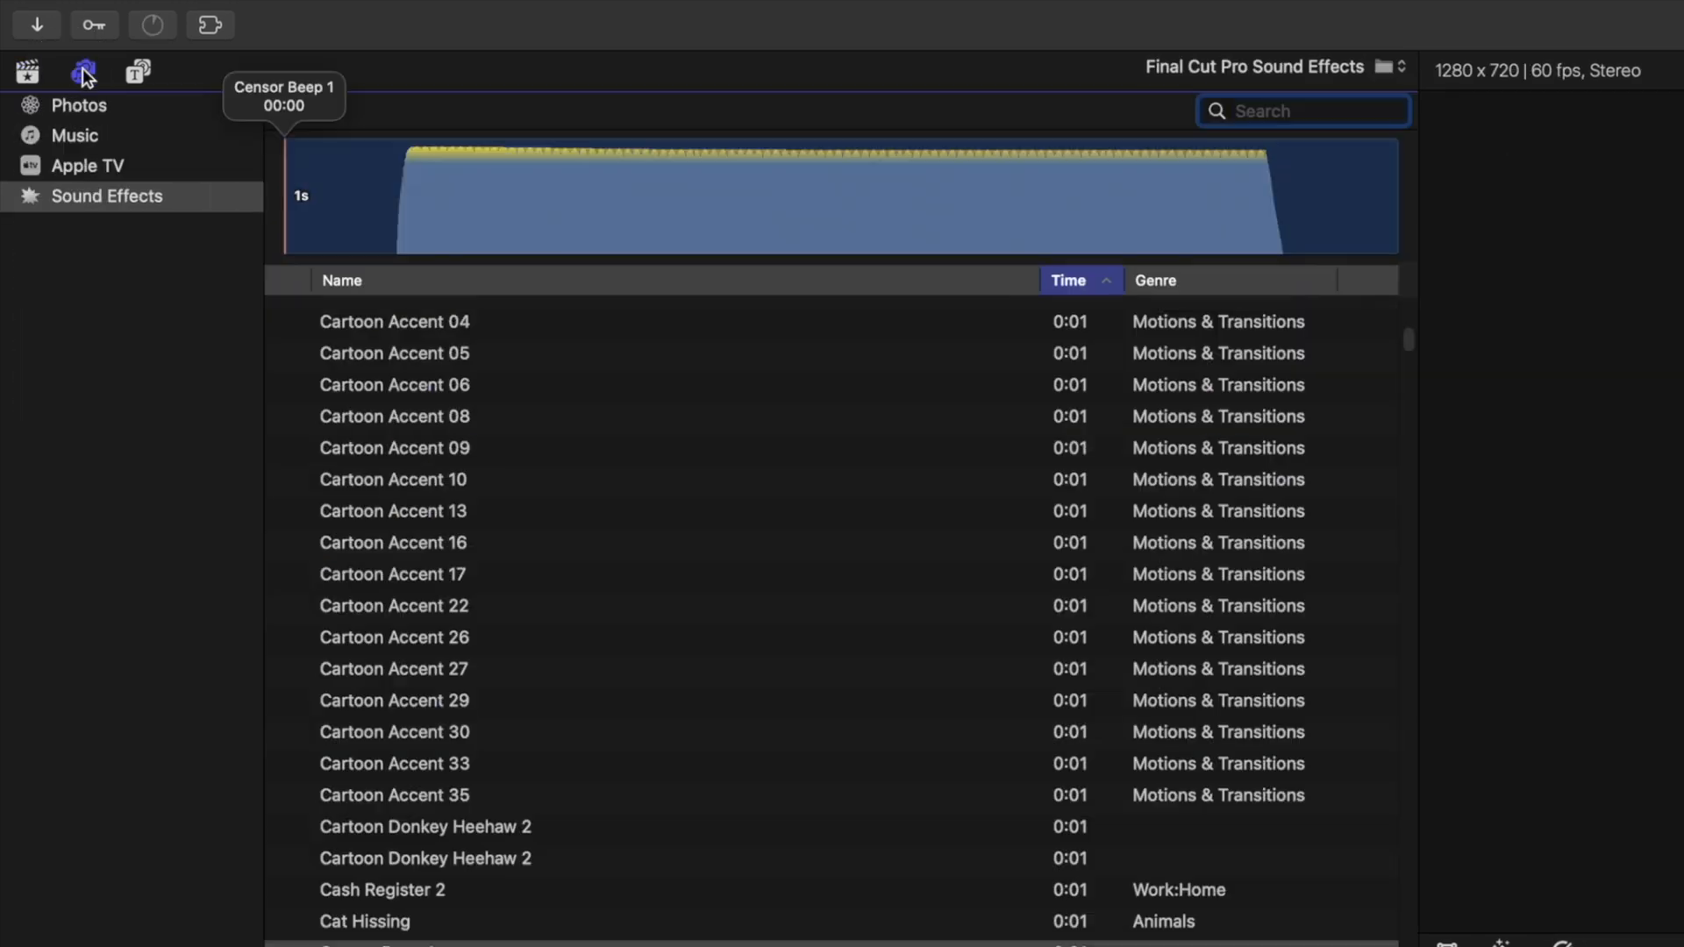
click(1300, 108)
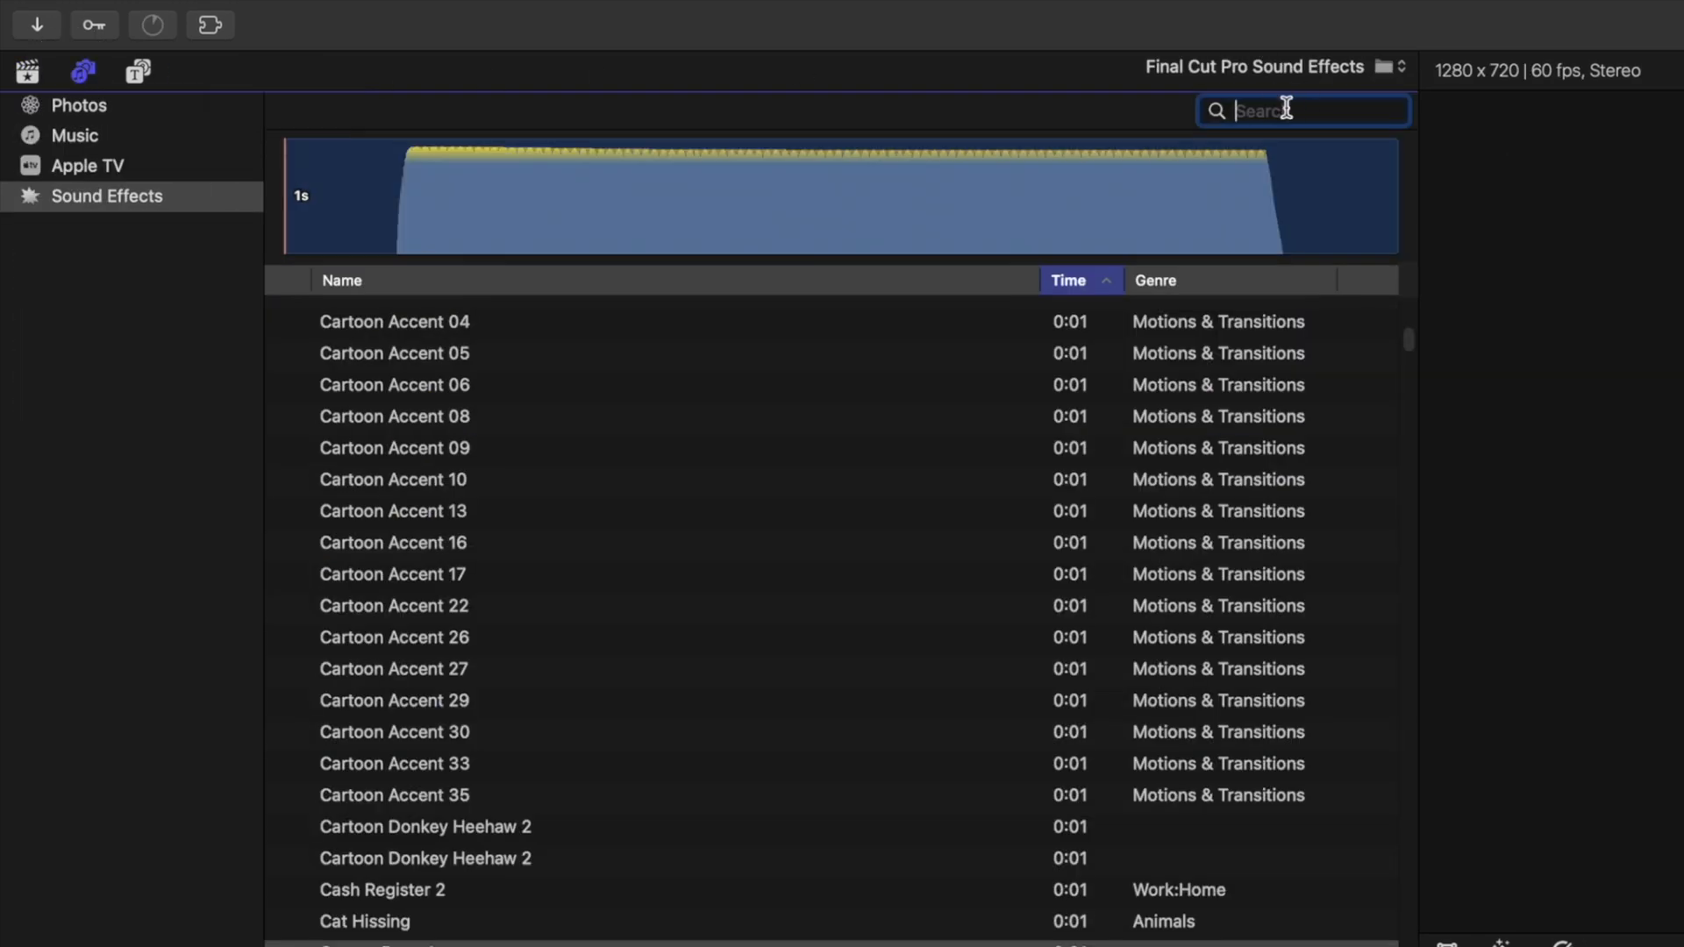
text(beep)
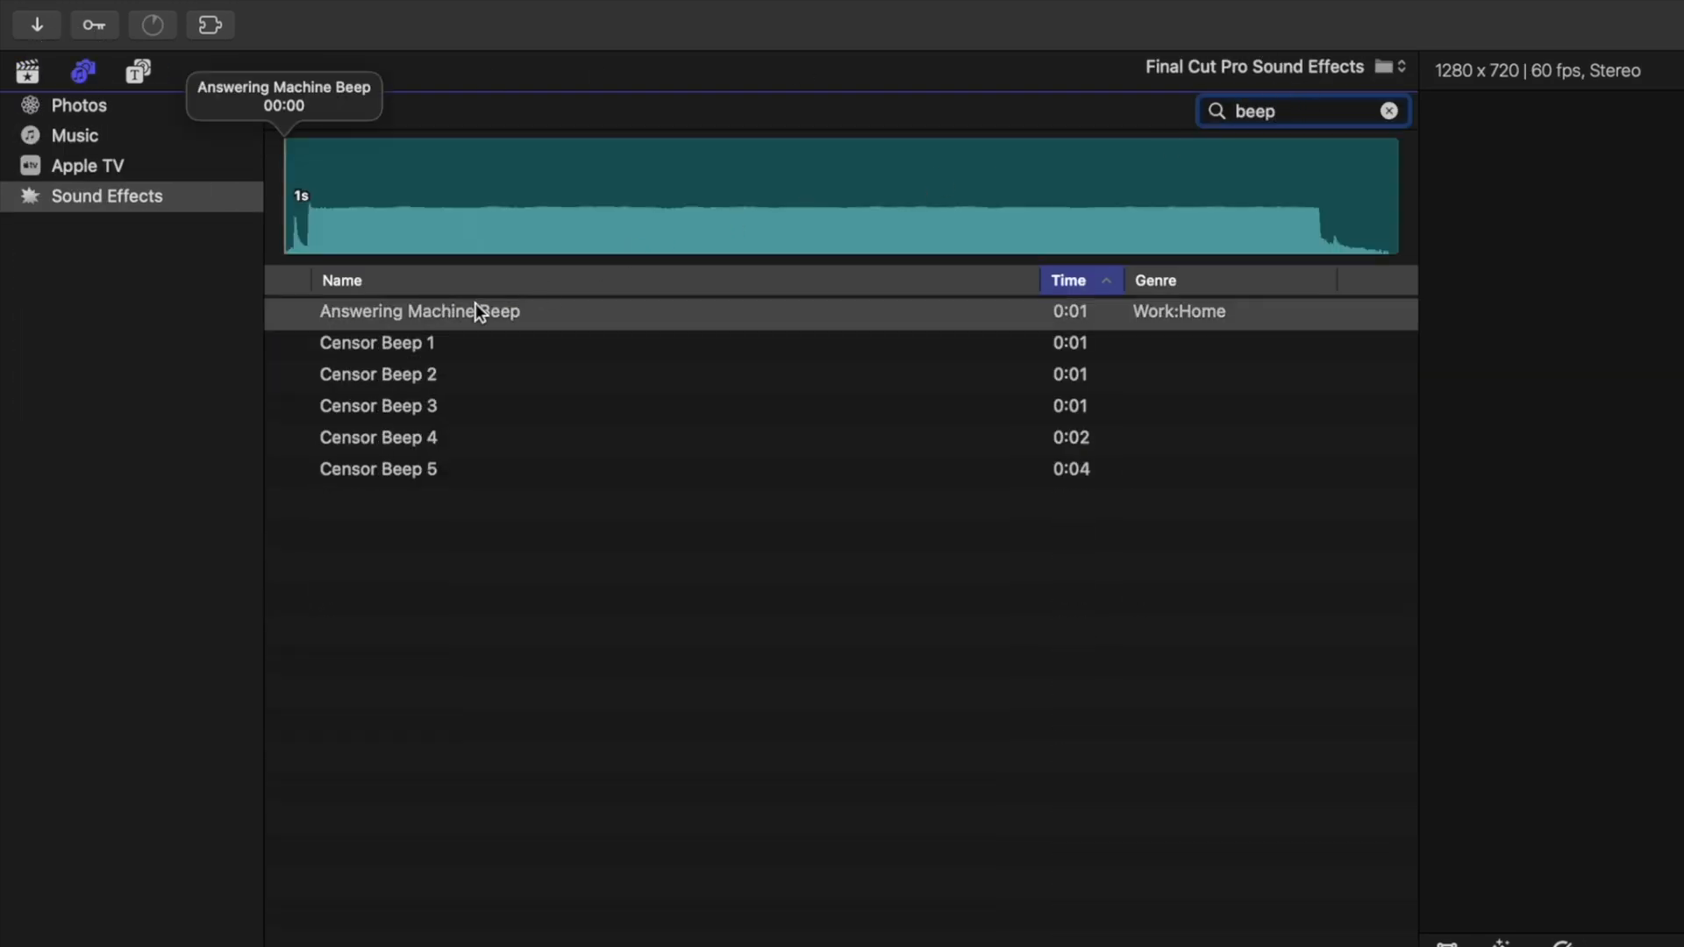
click(376, 342)
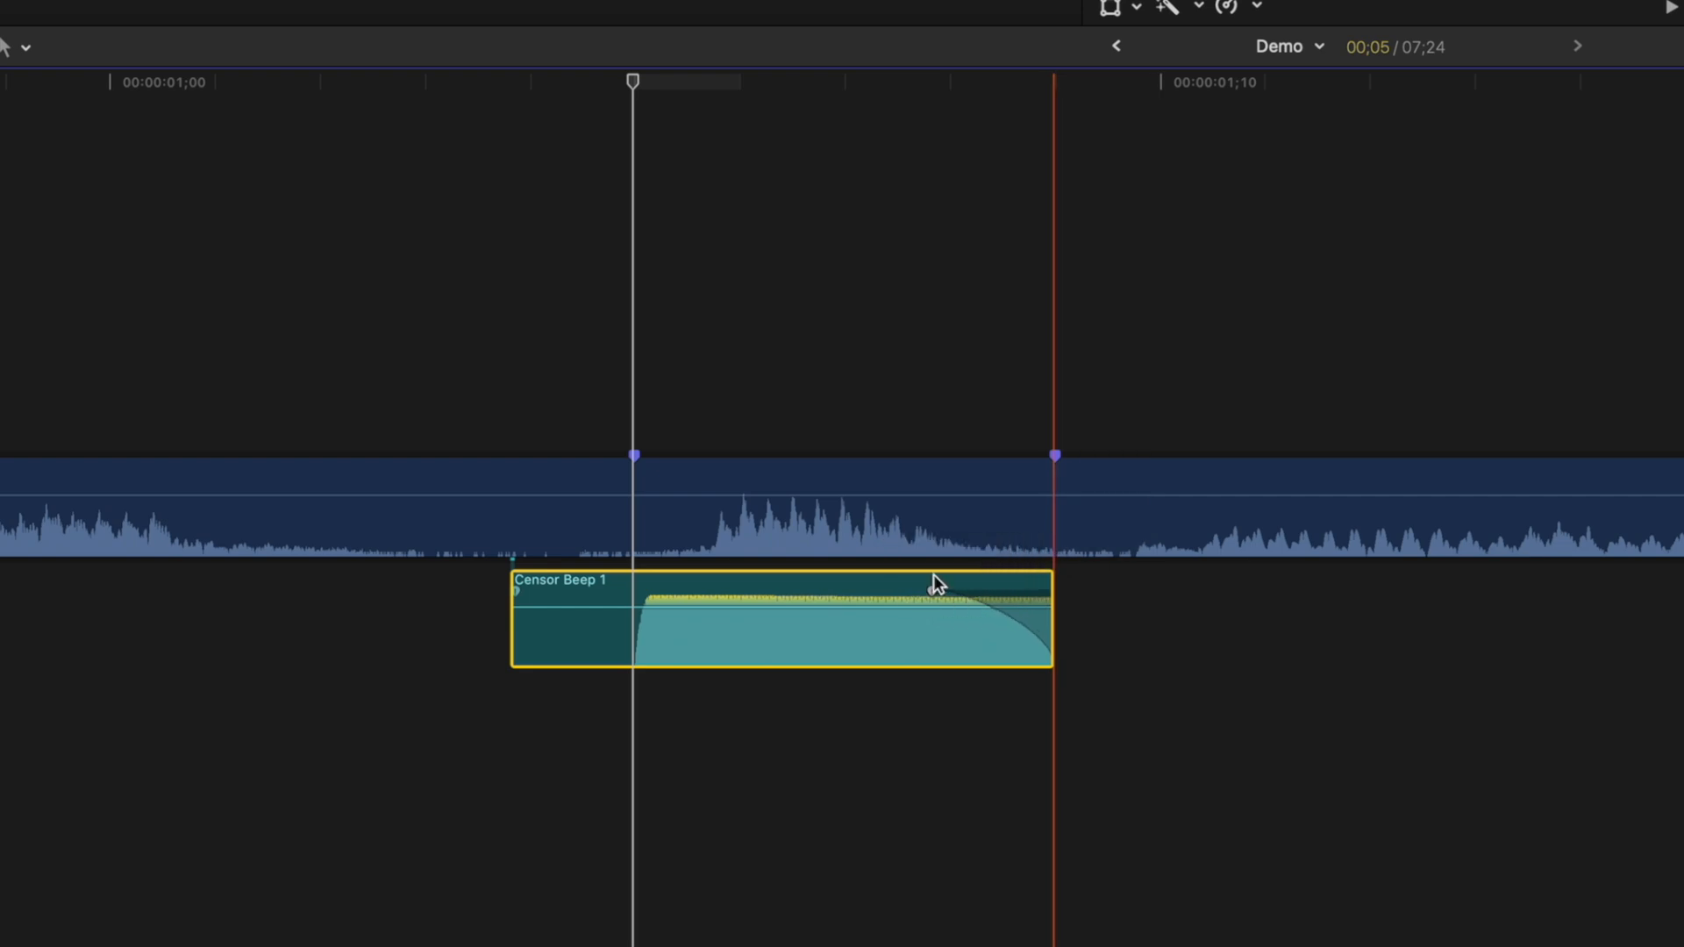
Trim Censor Beep 1 to the swear range and add Censor Beep 3 under the next swear
key(r)
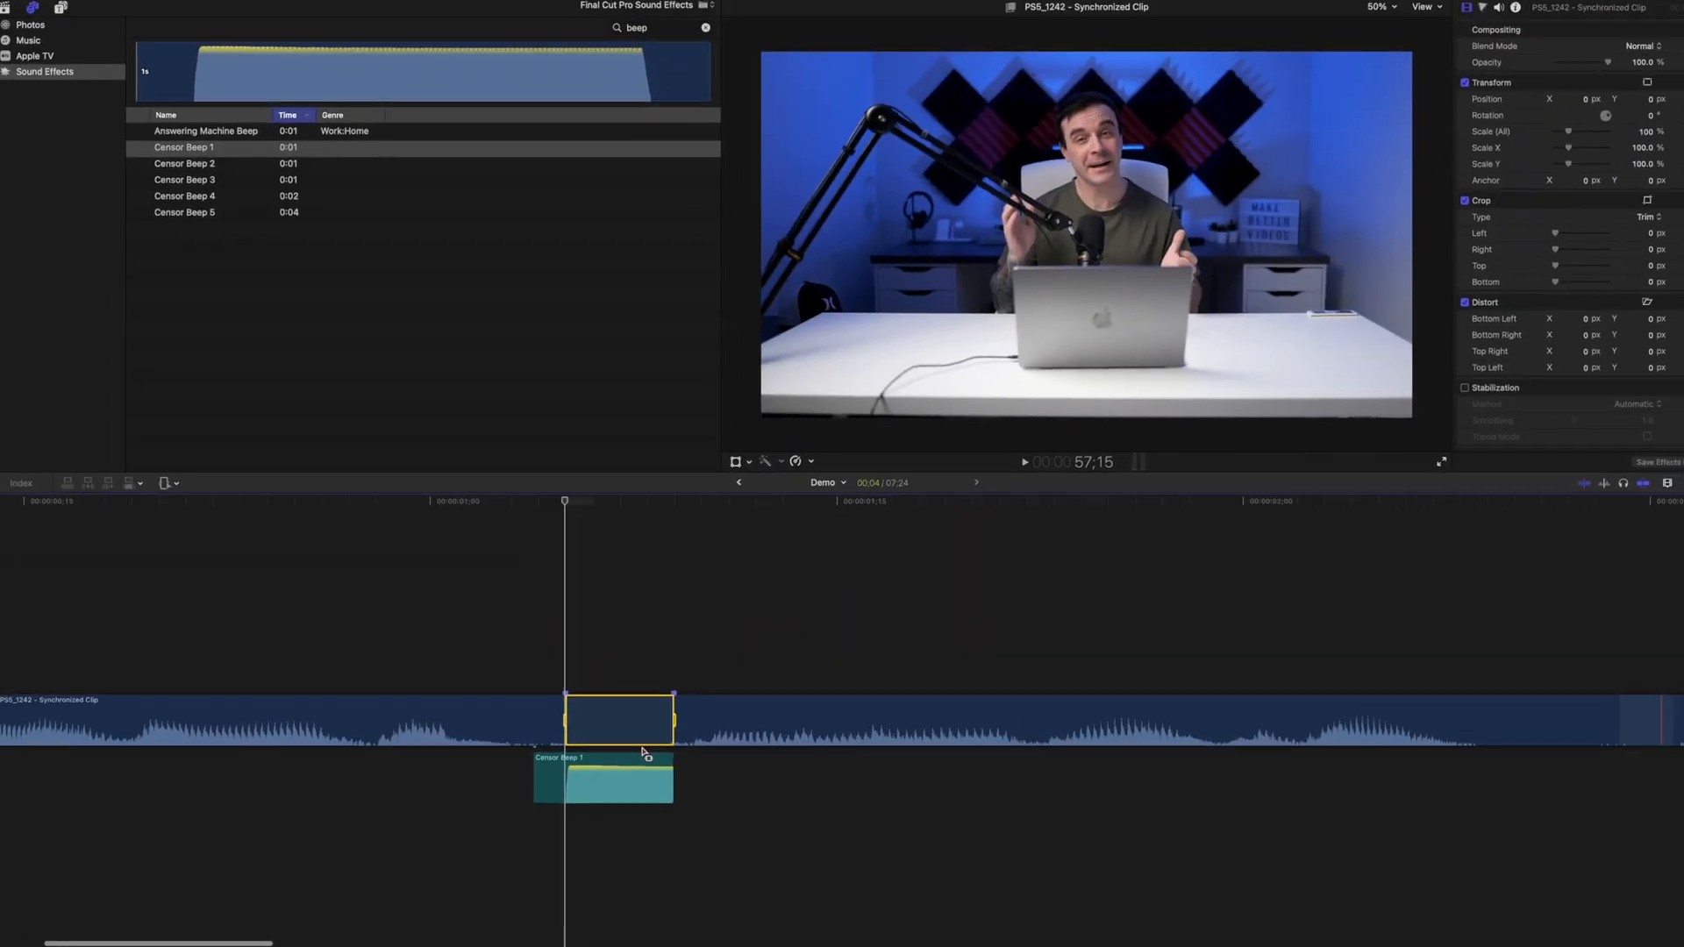
click(188, 202)
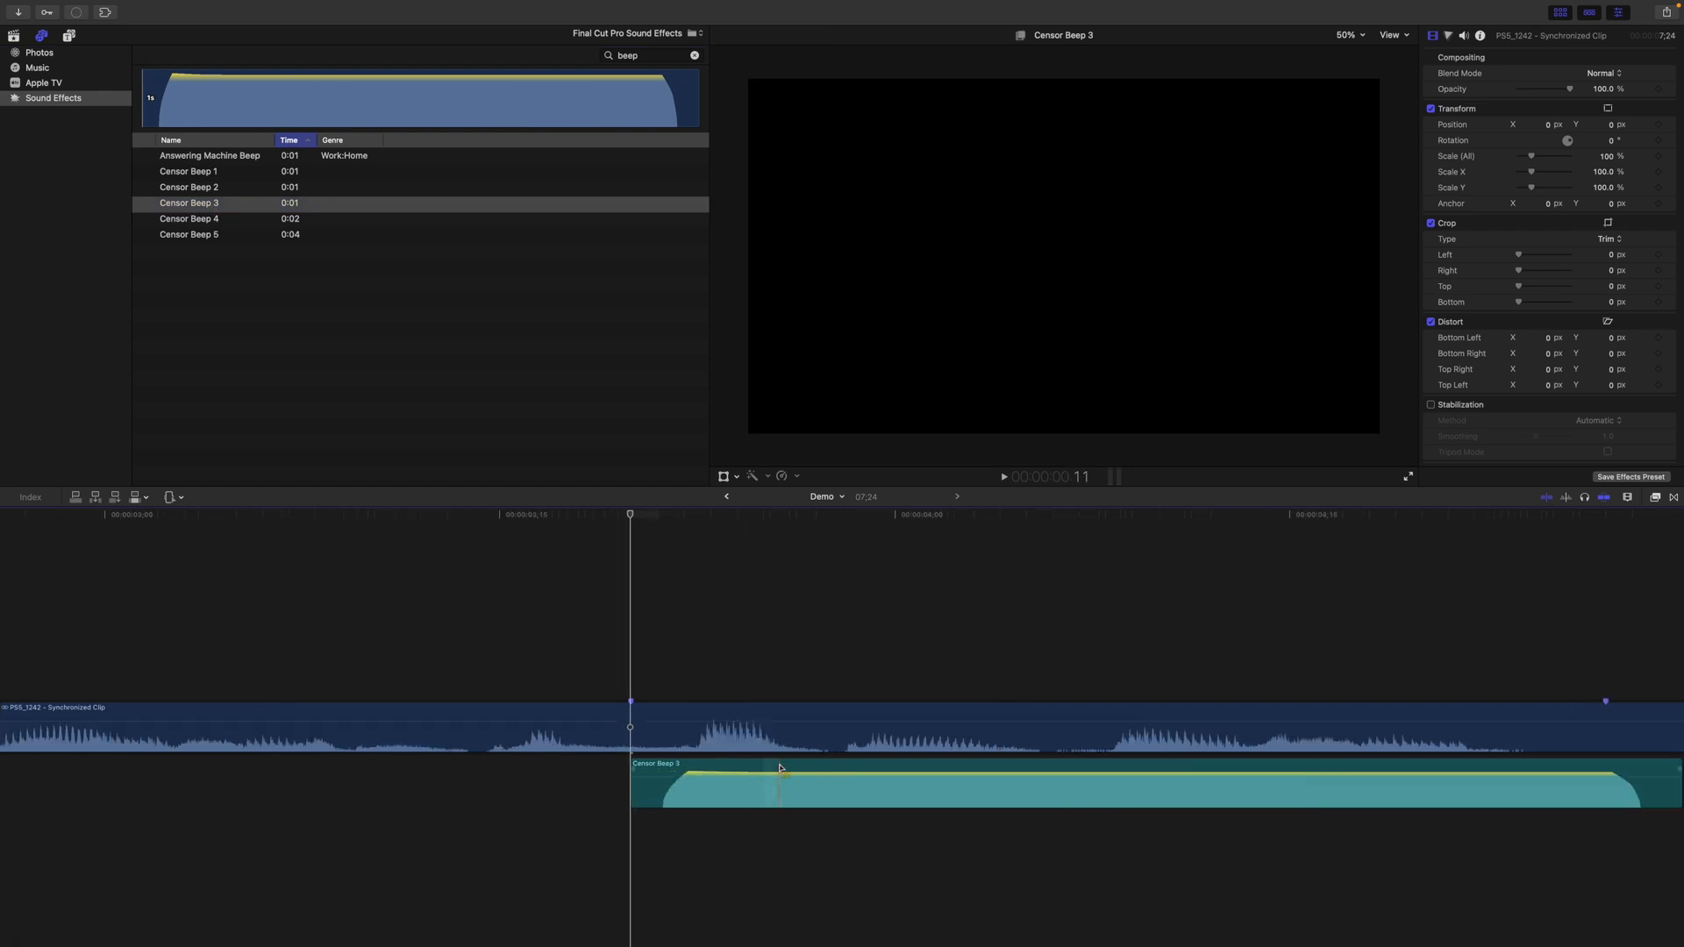
click(188, 170)
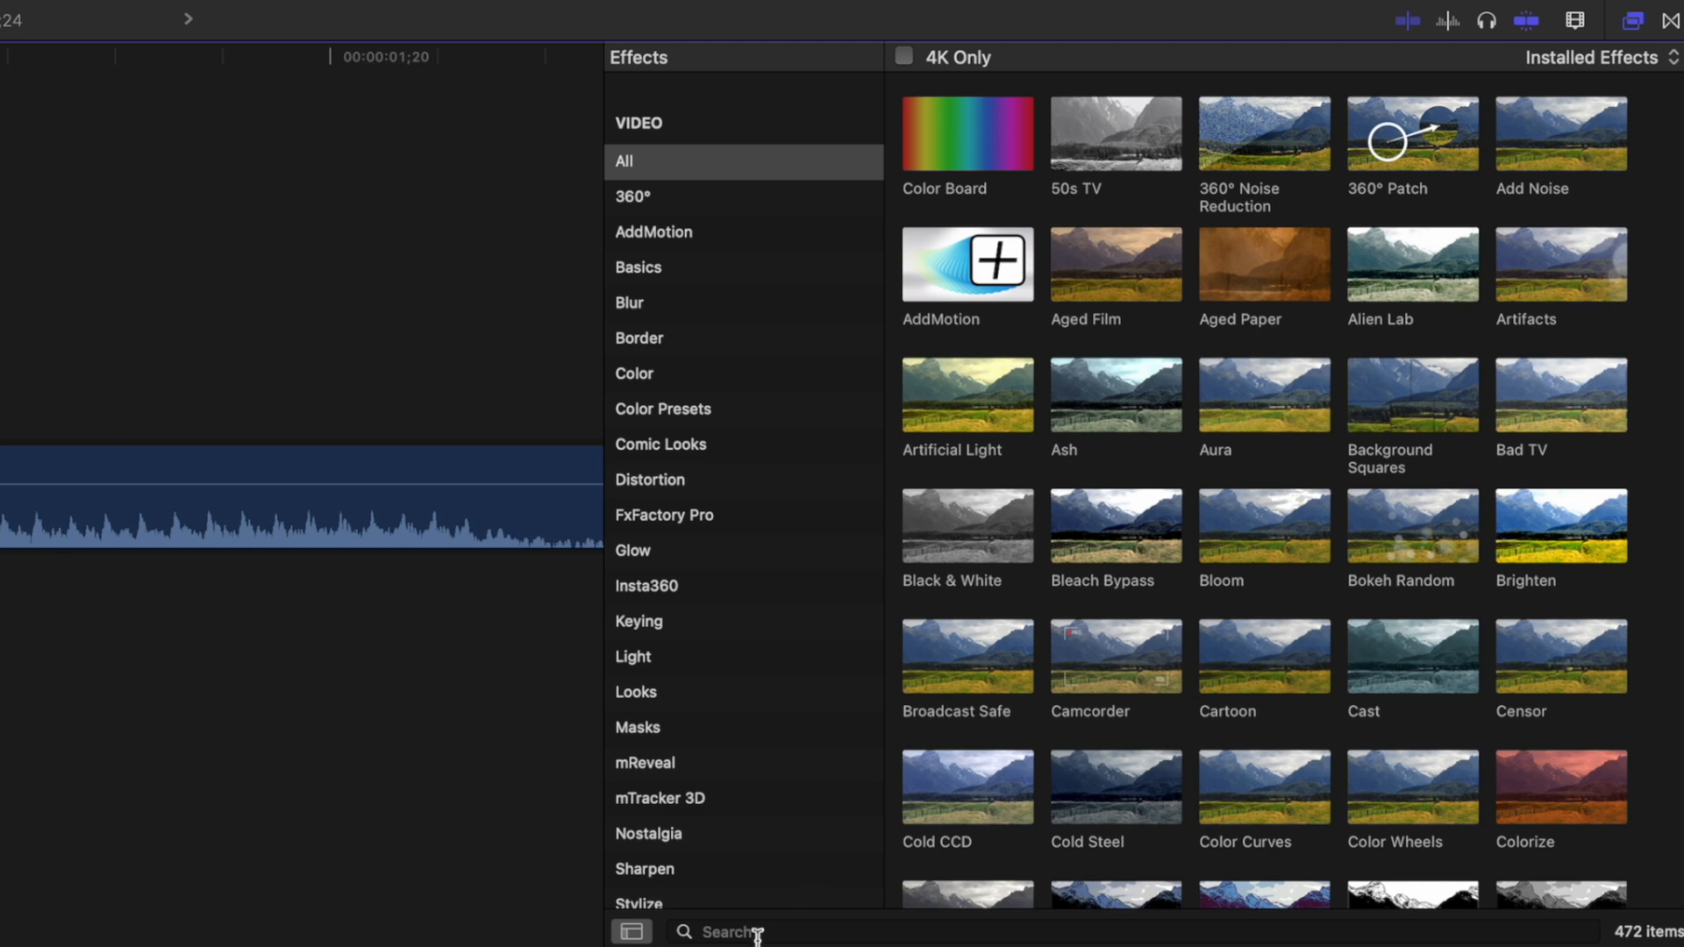
Apply the Censor effect to the Demo clip and set its Method to pixelate the face
text(censor)
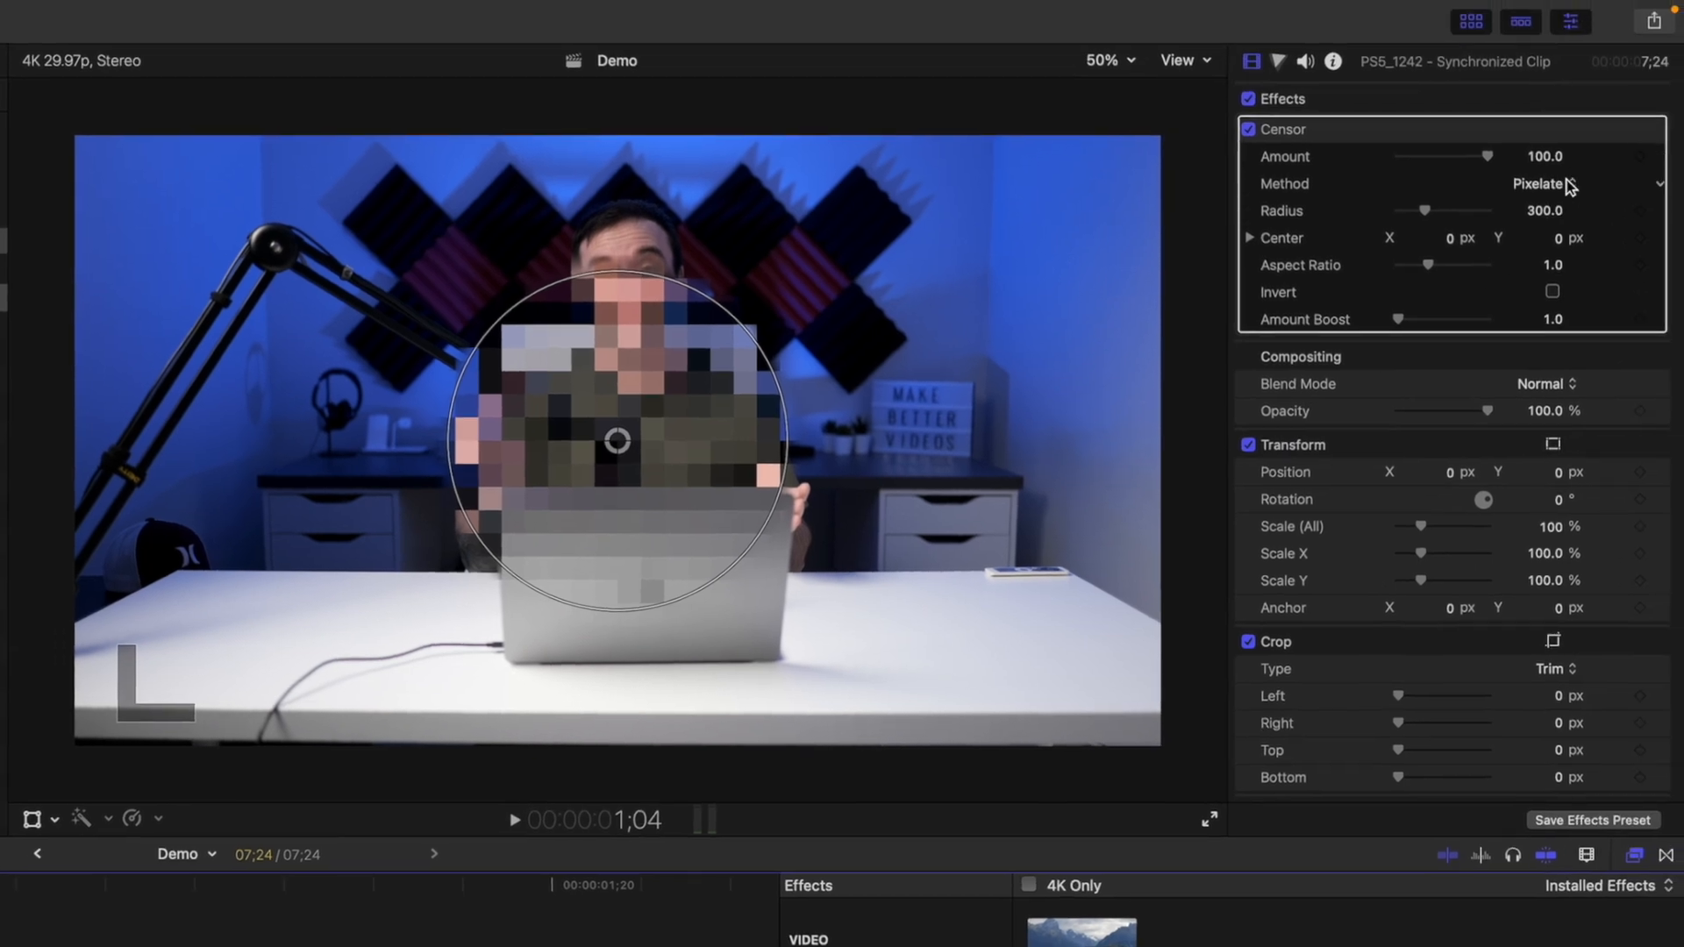
click(1539, 184)
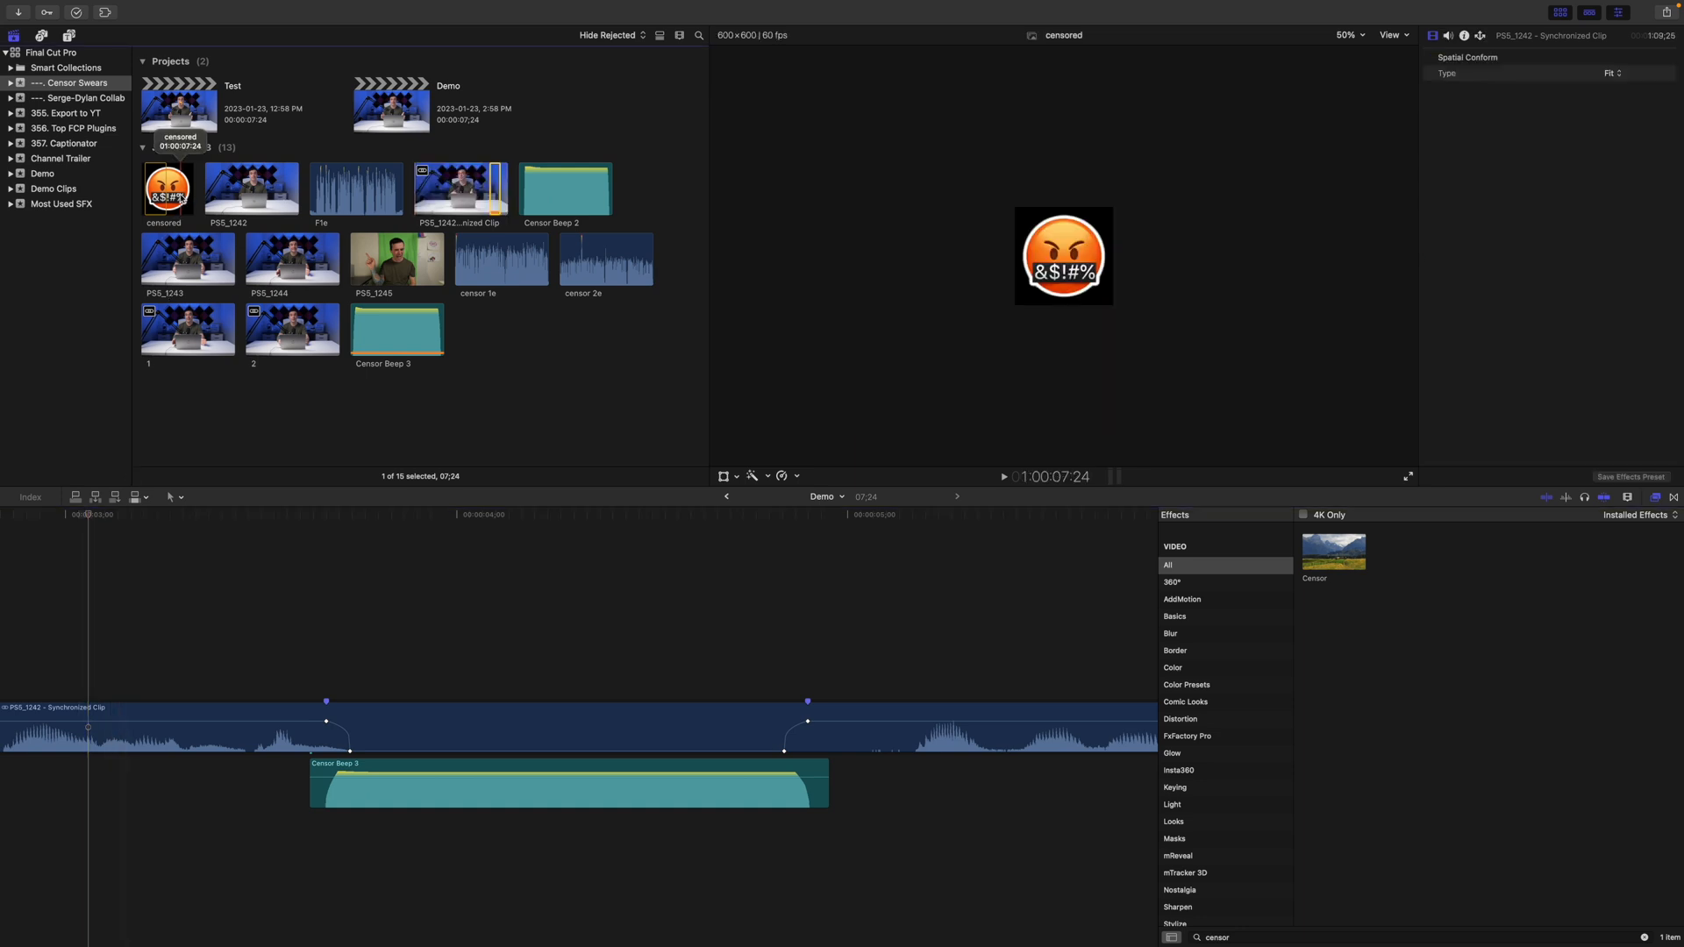
Place the censored emoji over the mouth at the first beep and analyze a face track
click(326, 516)
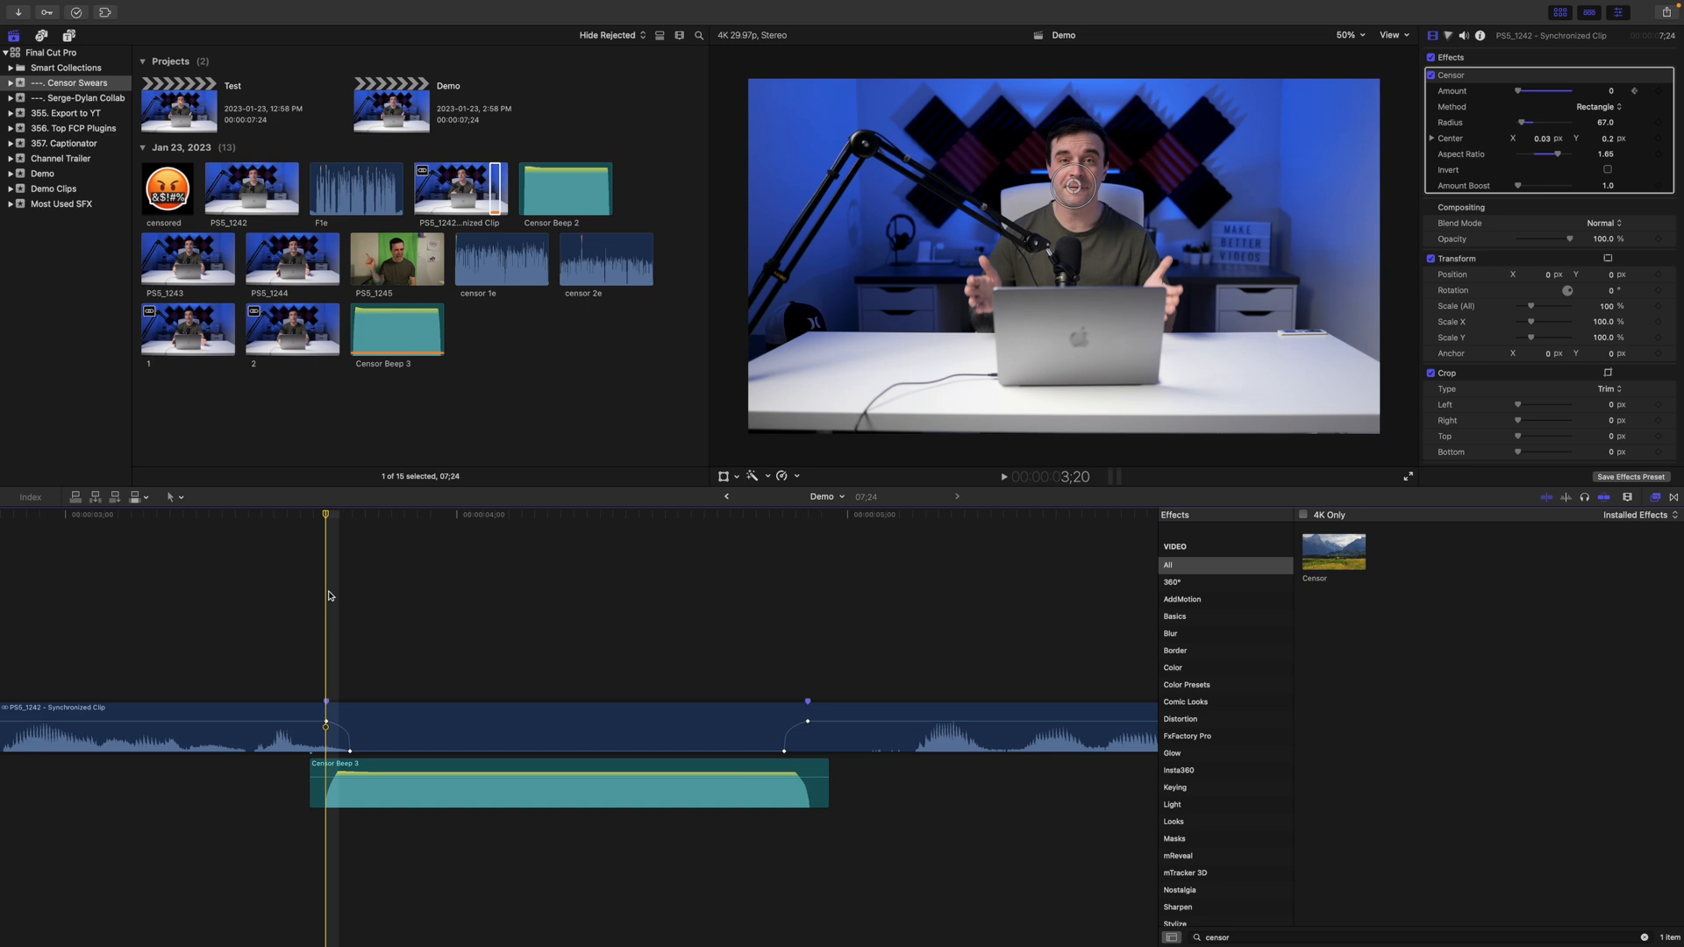
click(167, 191)
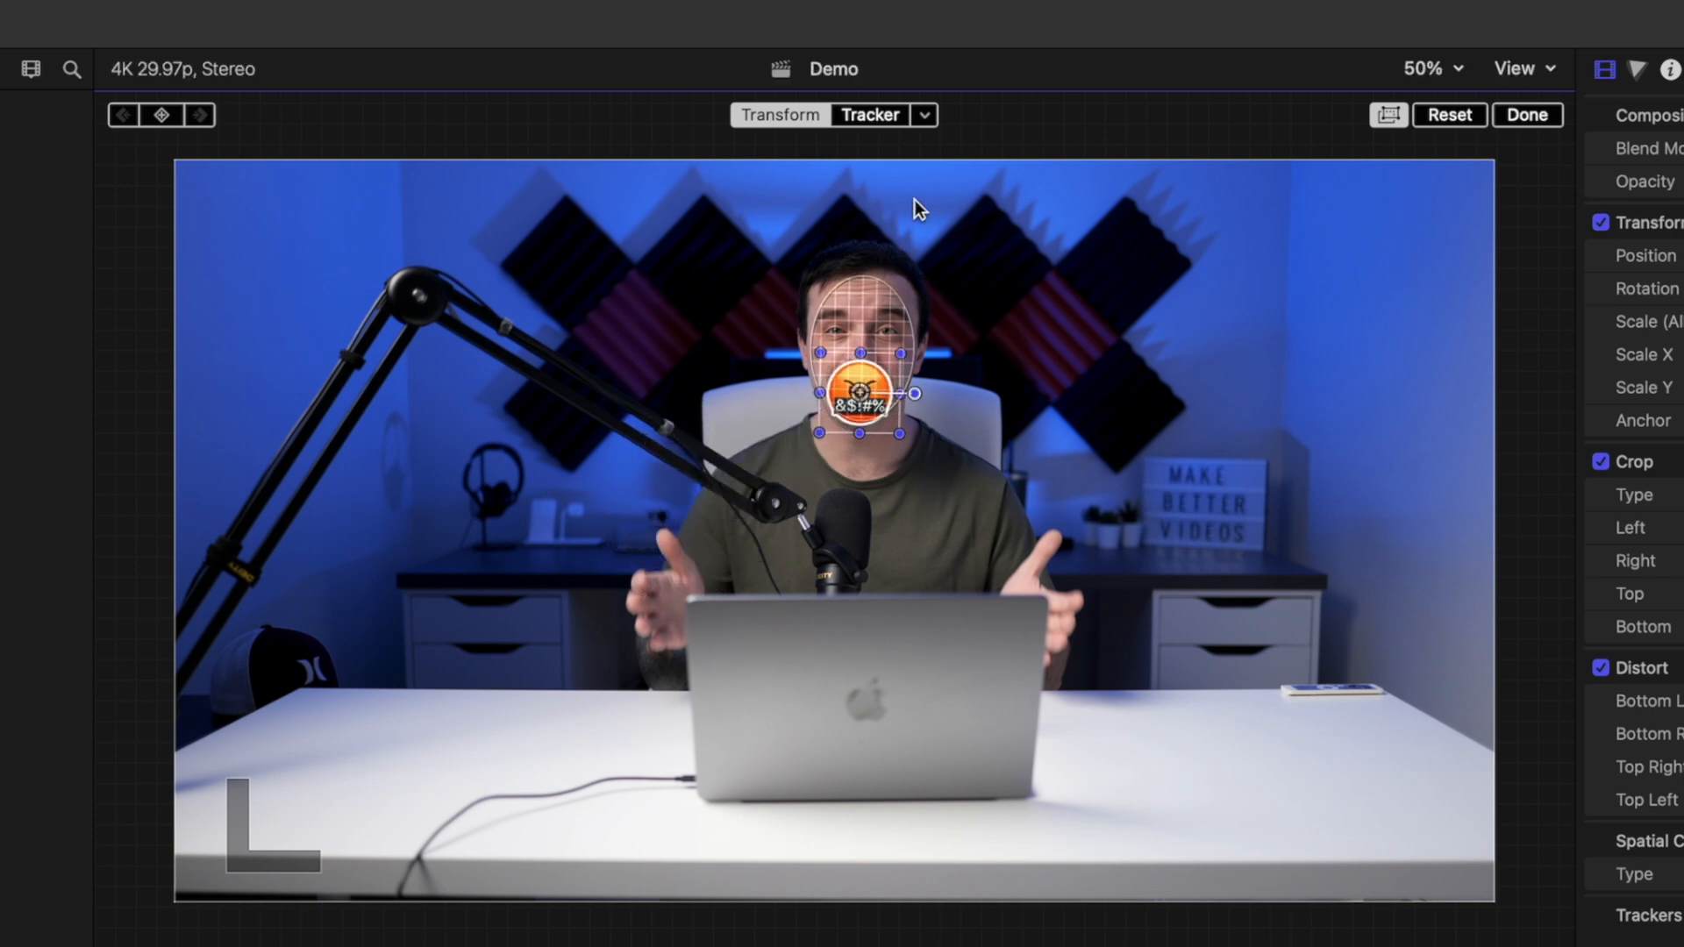
click(870, 116)
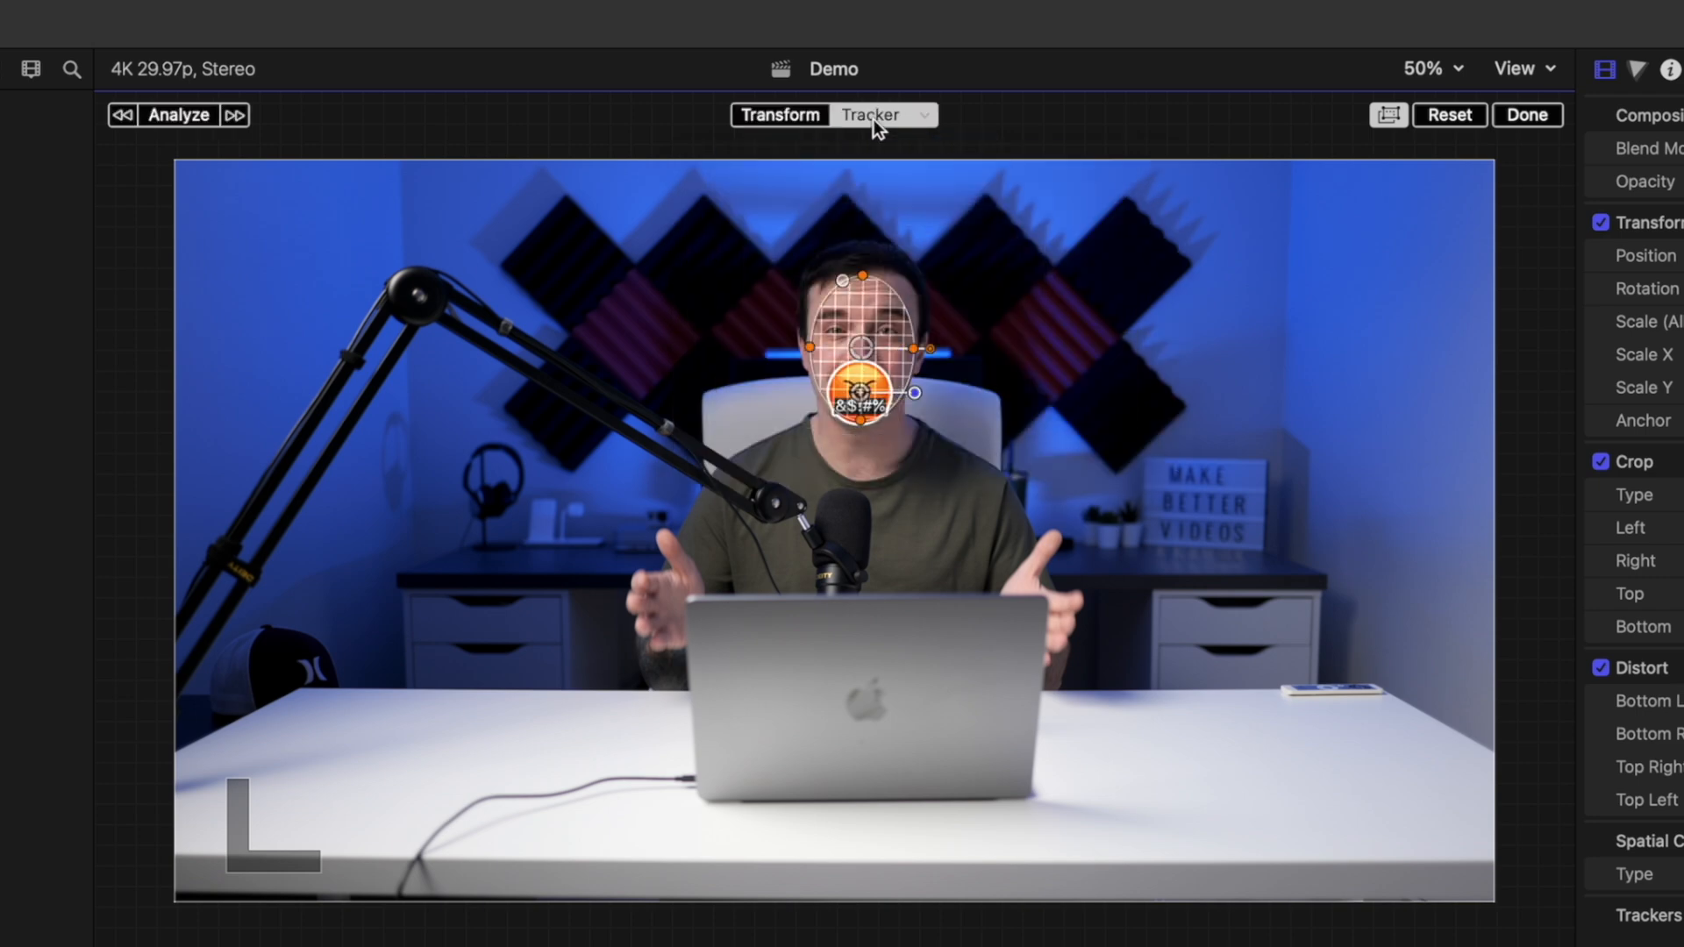
click(179, 116)
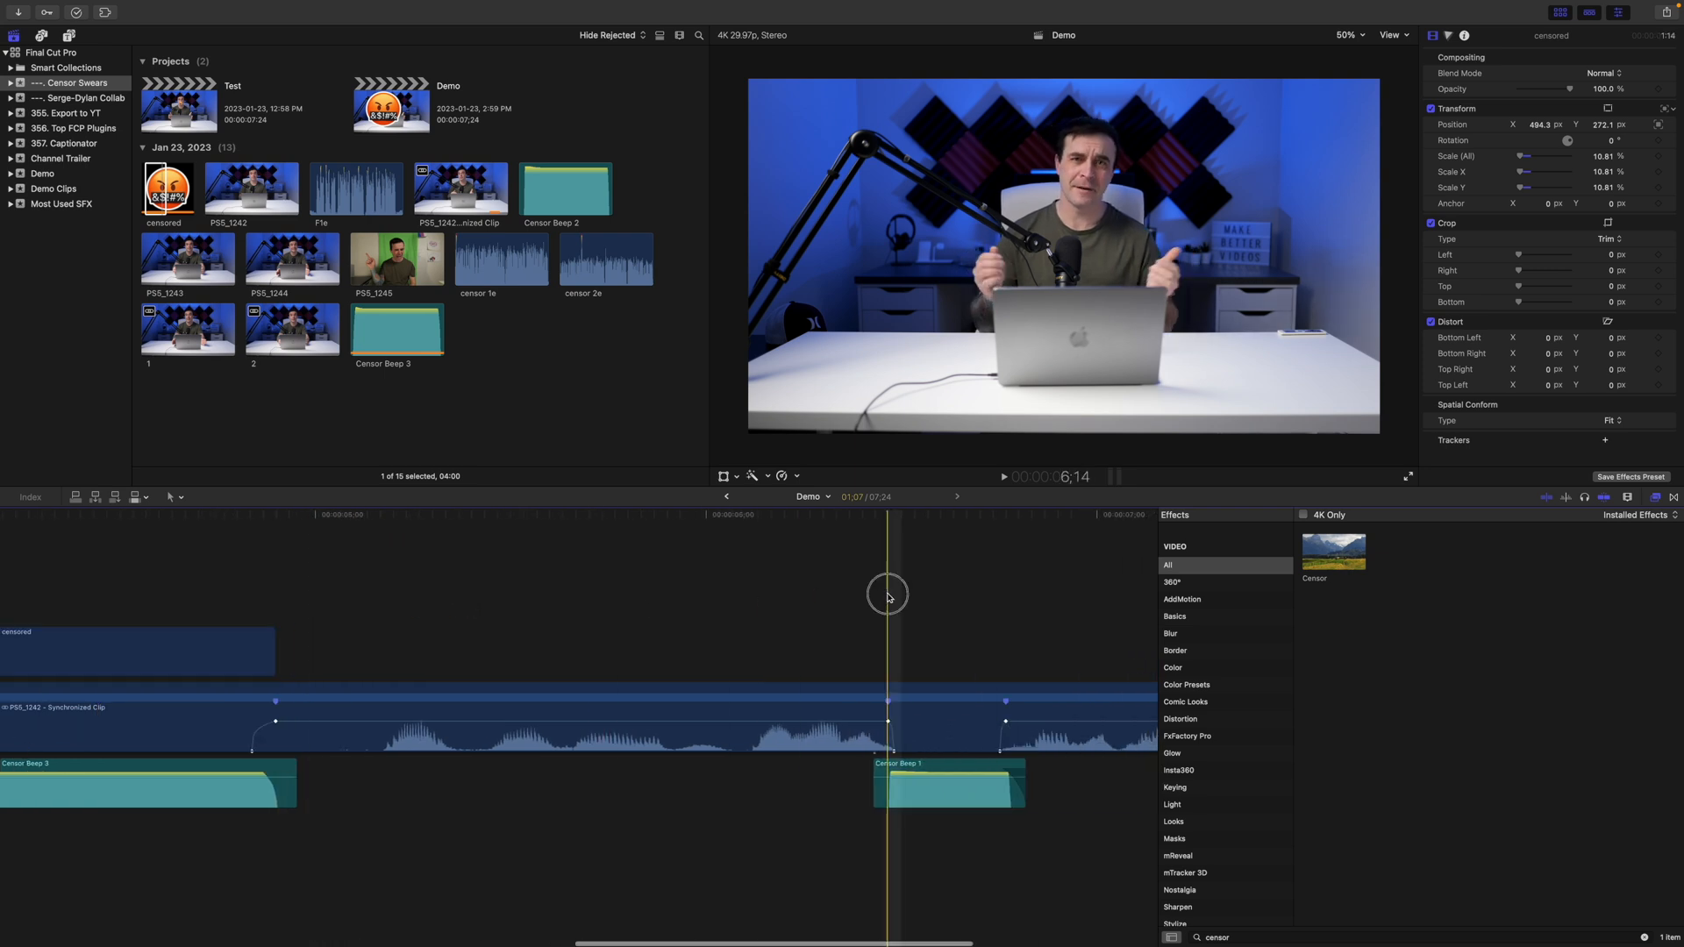
Add a second censored emoji at the later beep, linked to the existing Face Track
click(166, 192)
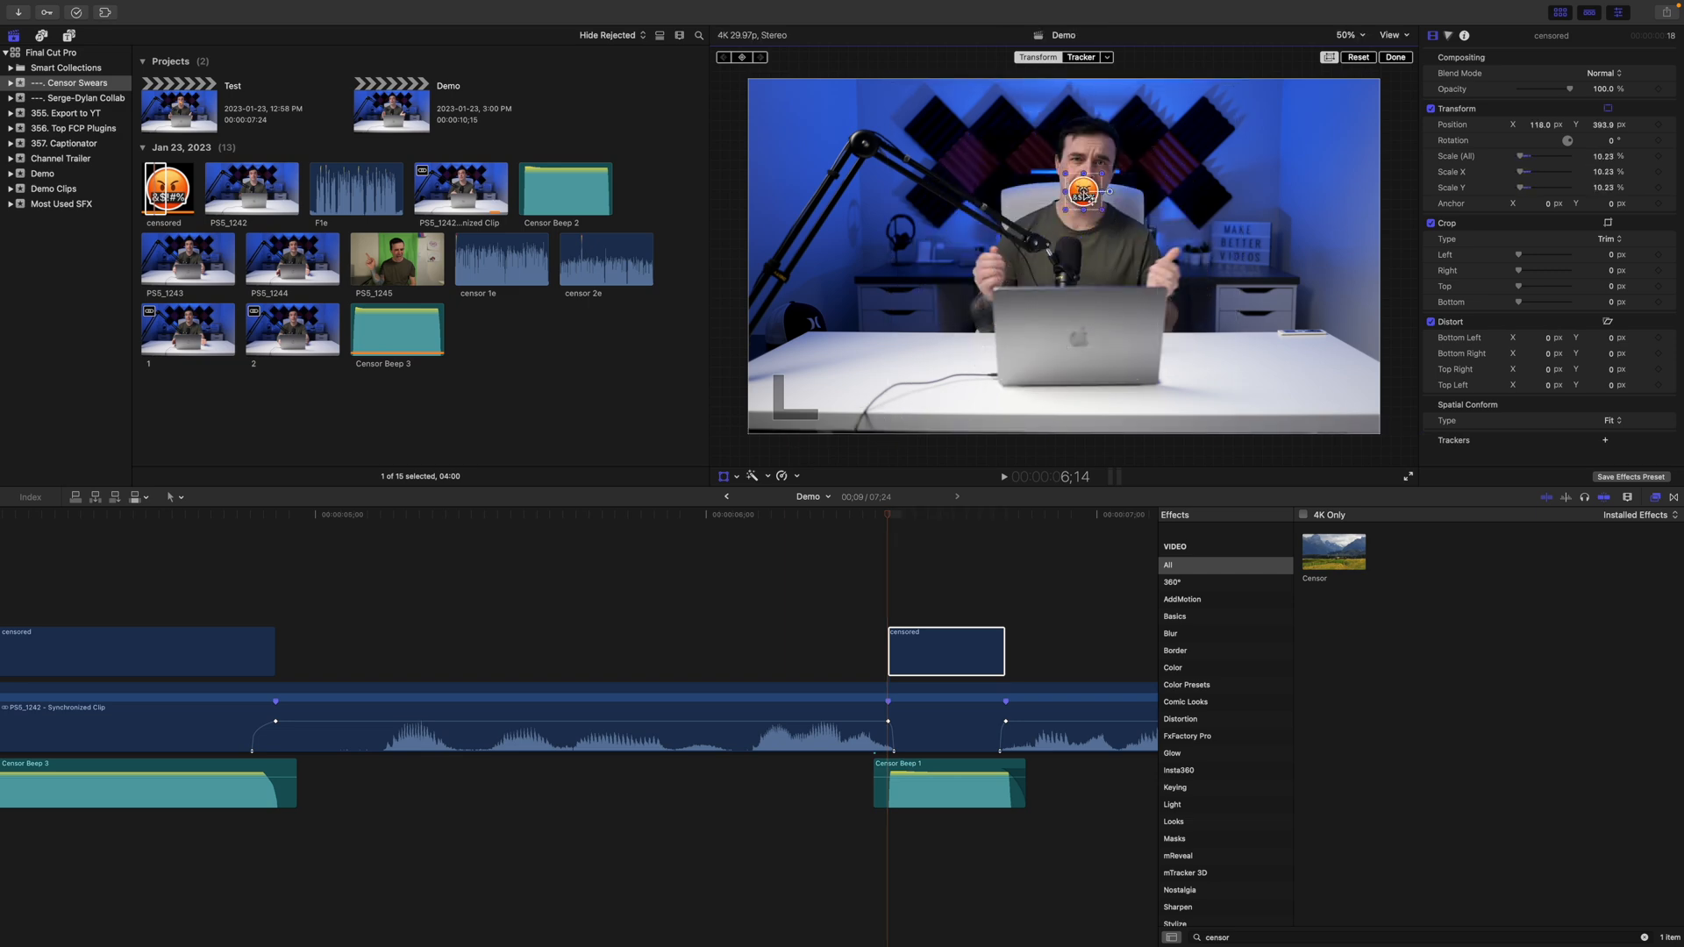
click(1108, 56)
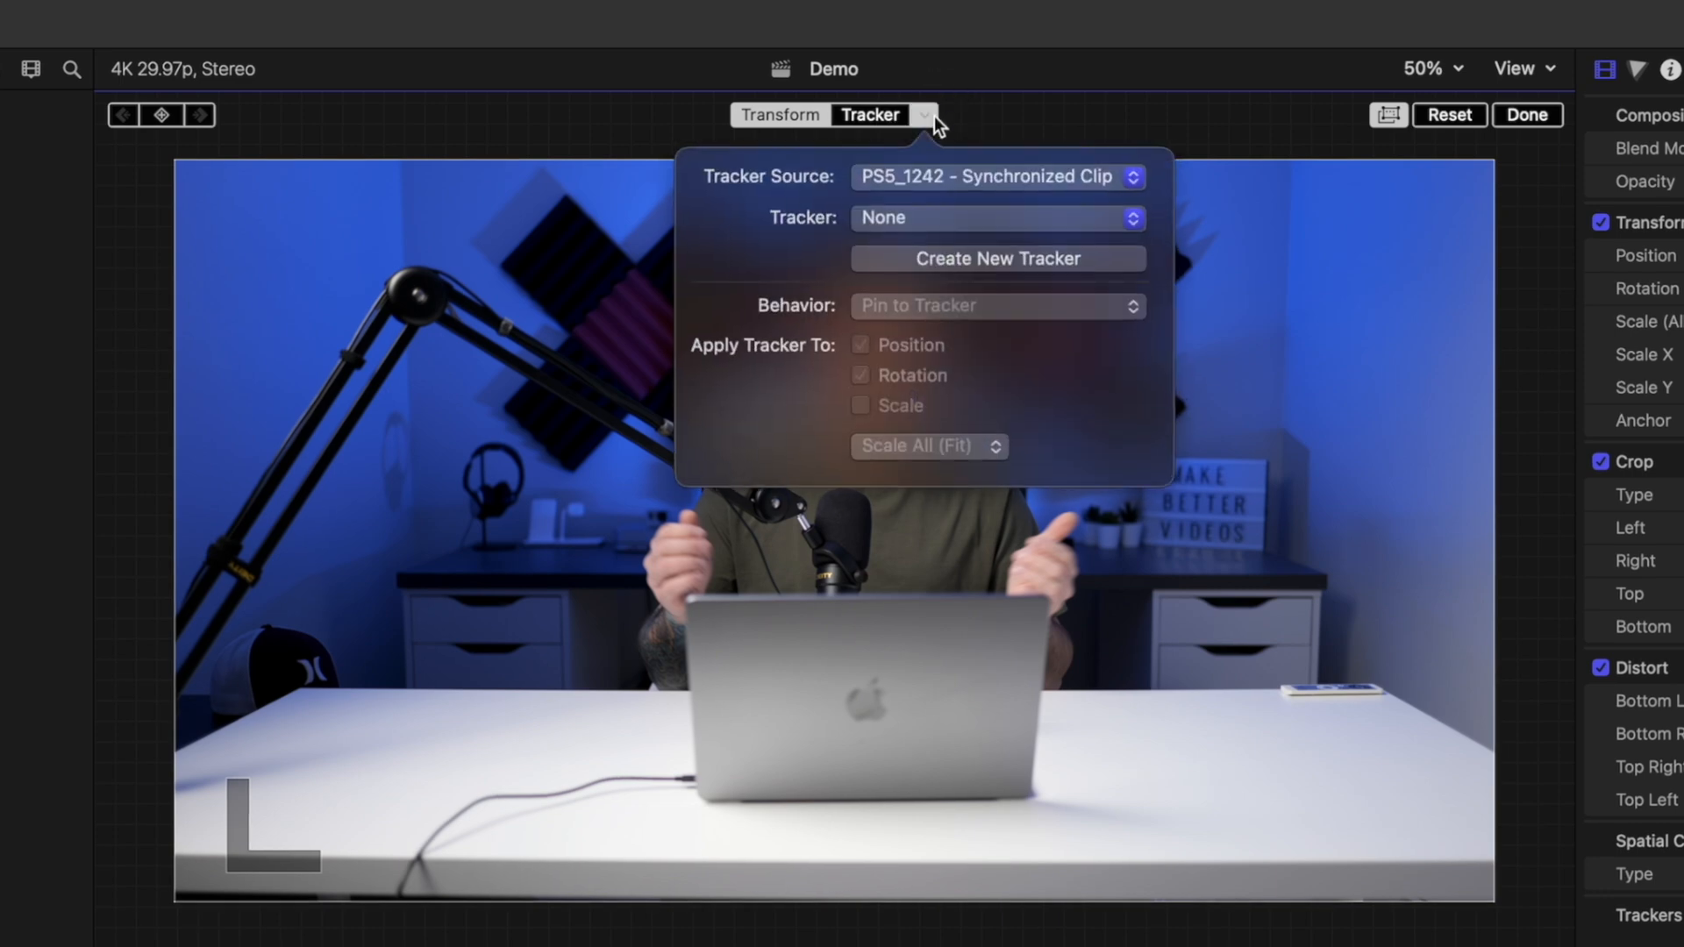
click(997, 217)
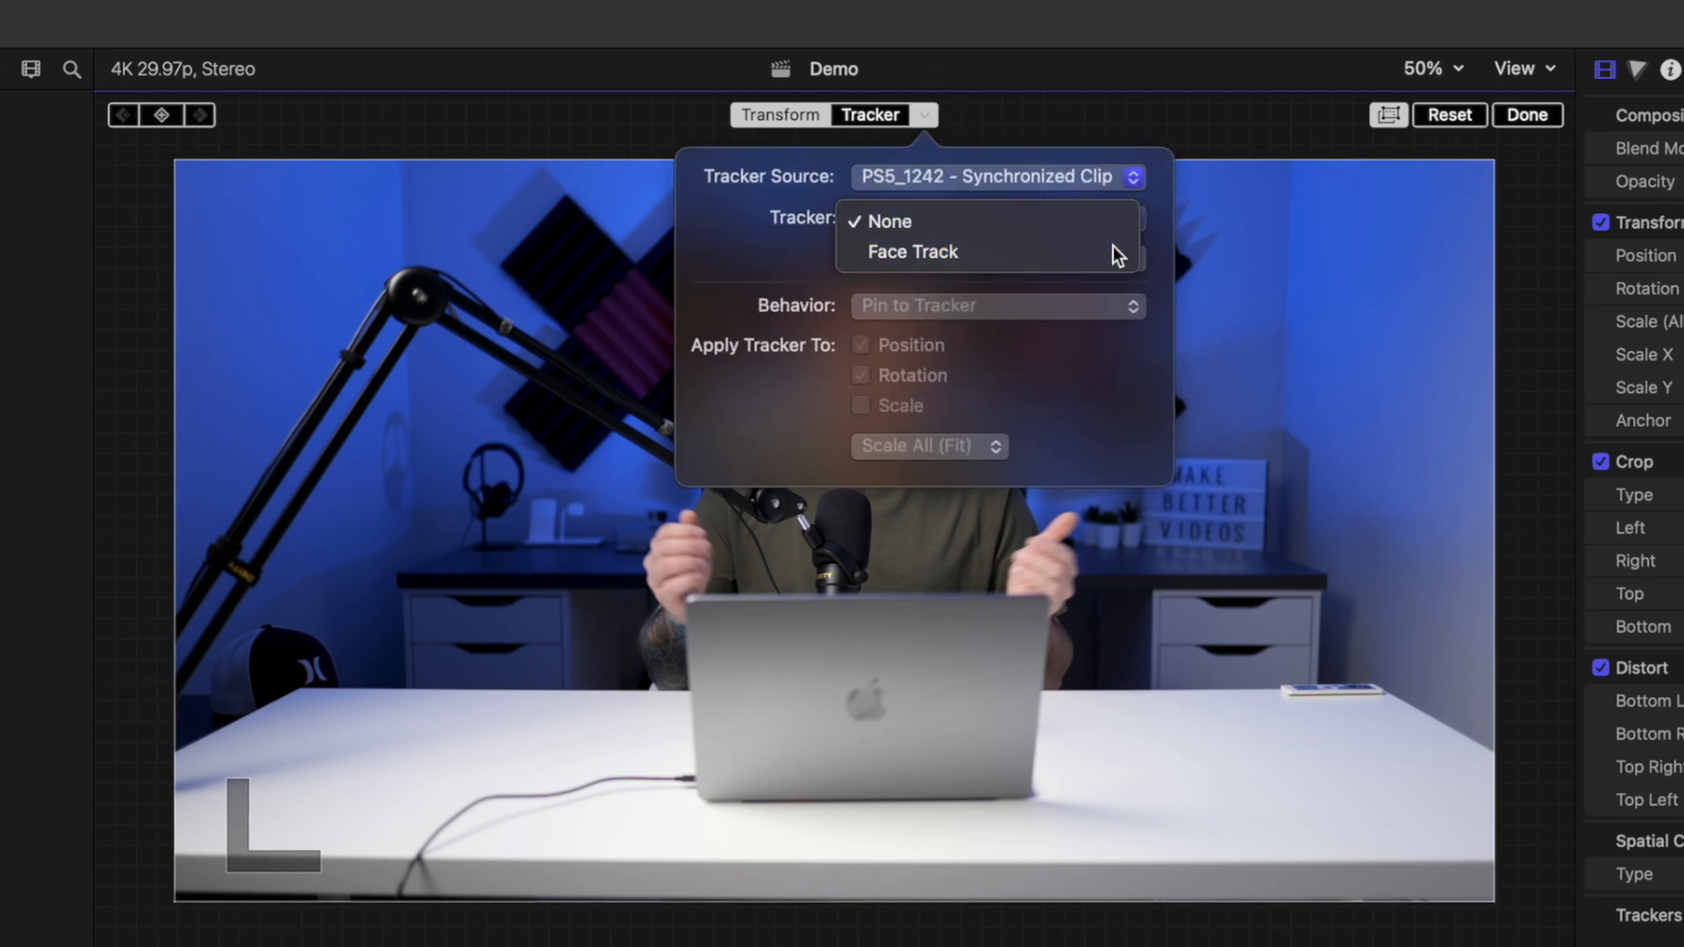
click(913, 251)
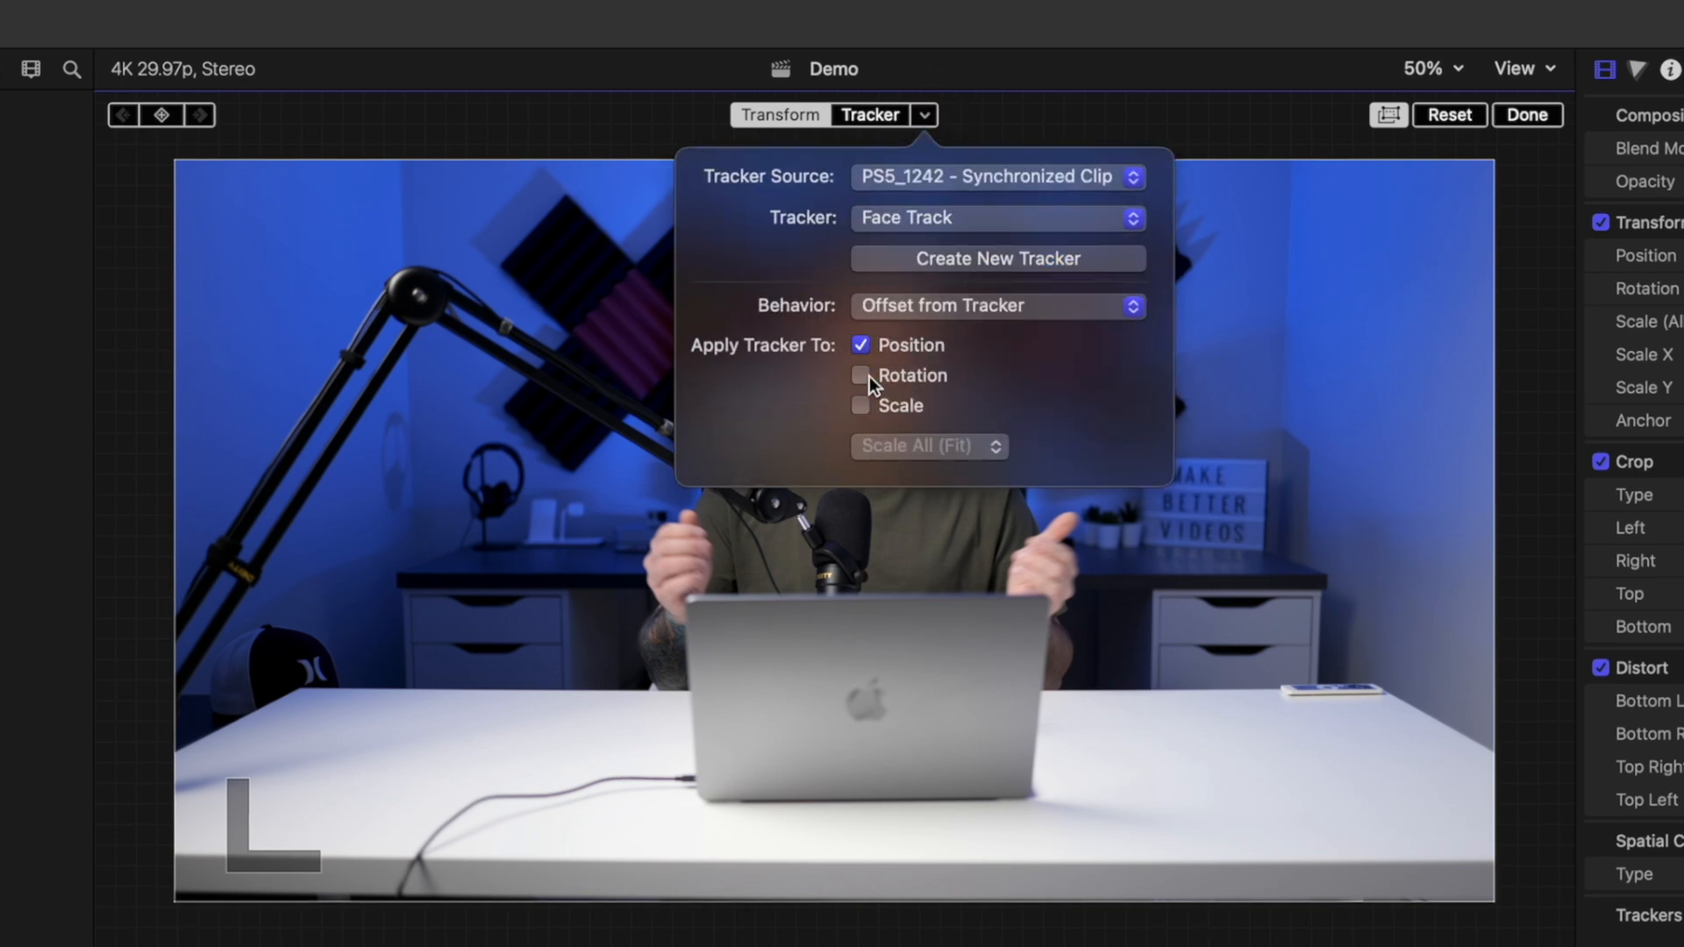
click(1526, 116)
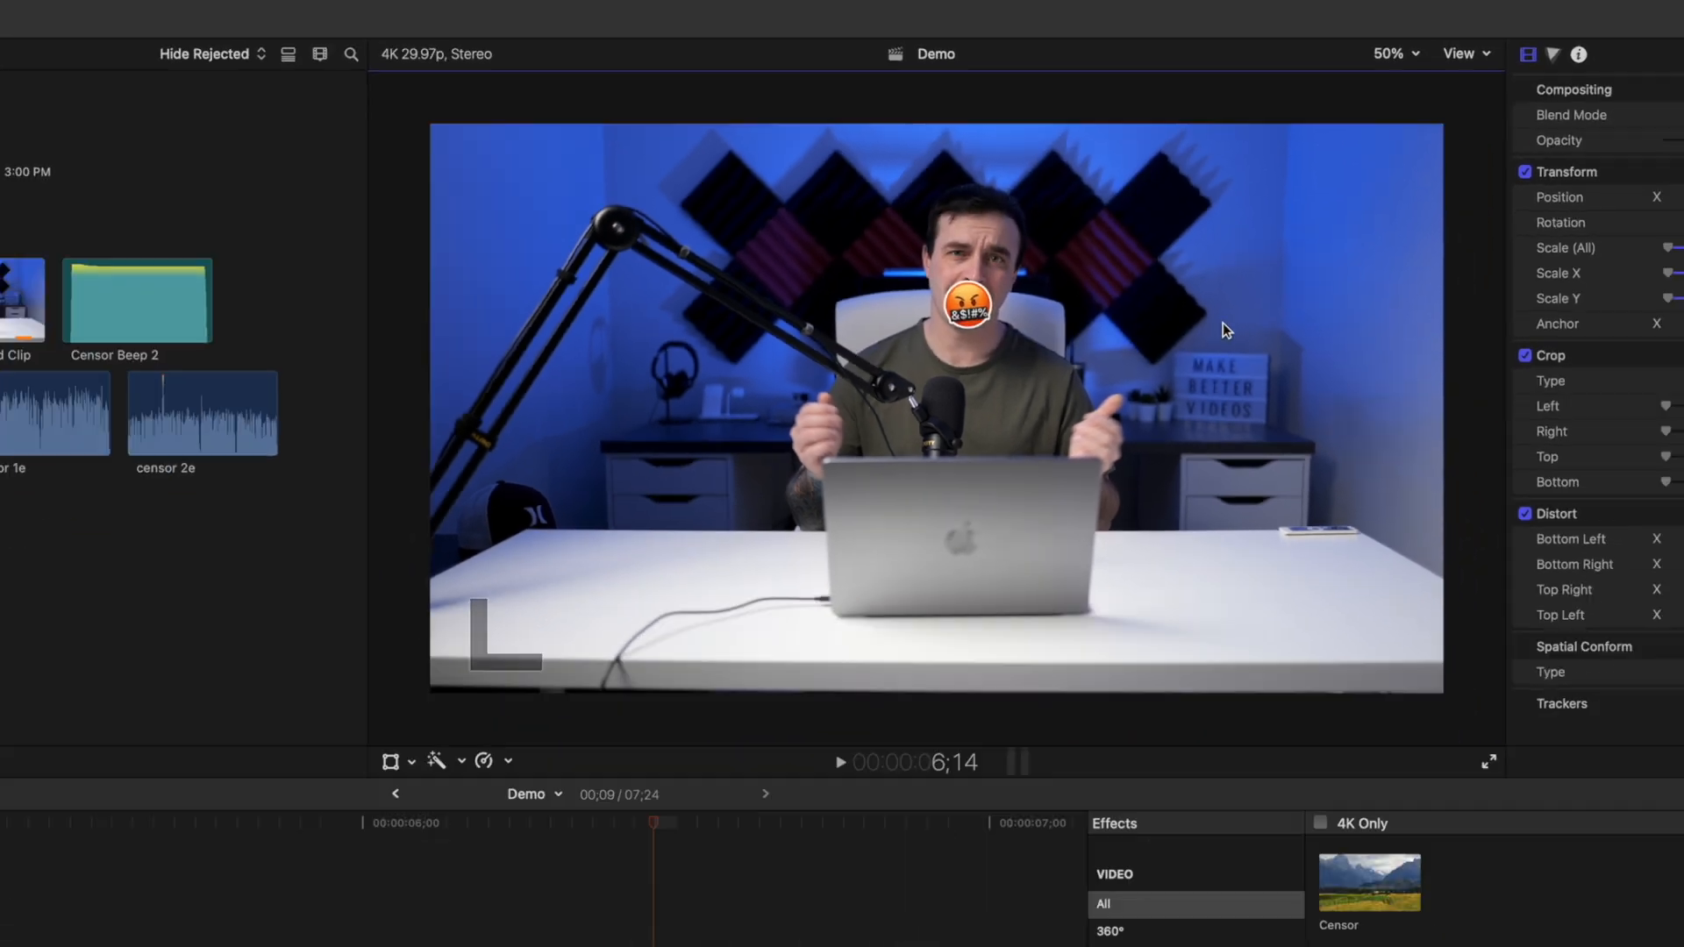